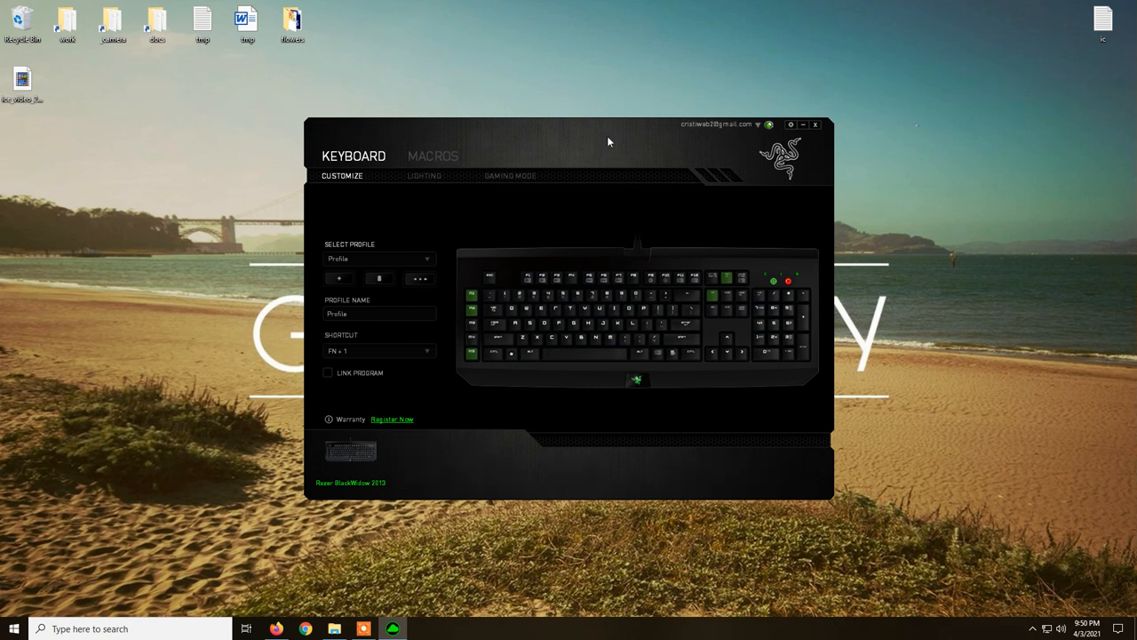
mouse_move(604, 135)
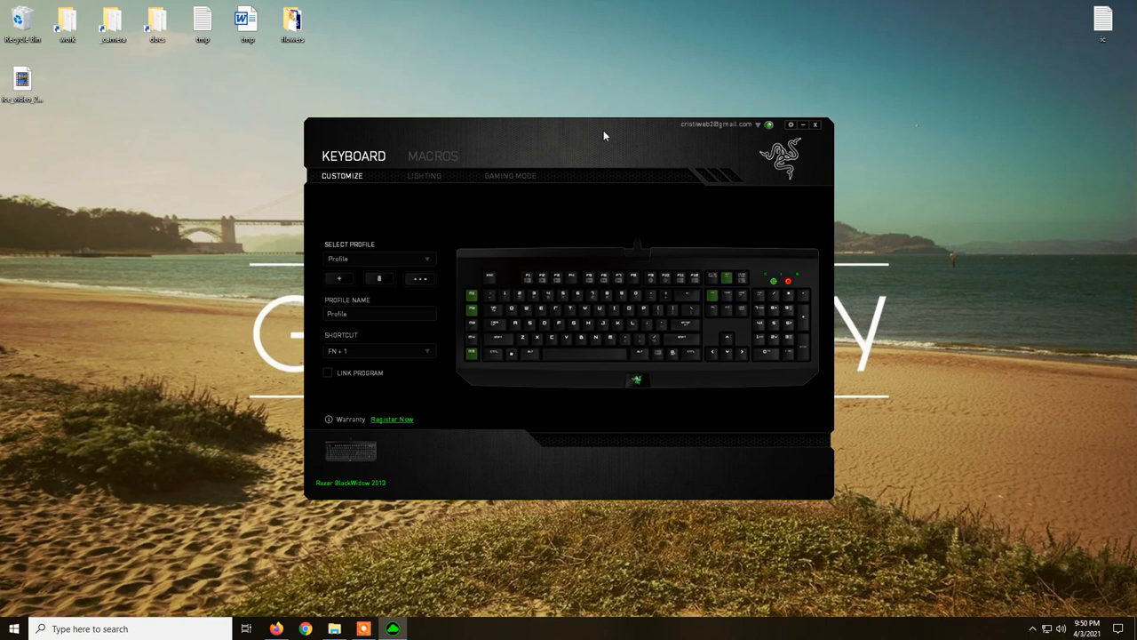
mouse_move(576, 223)
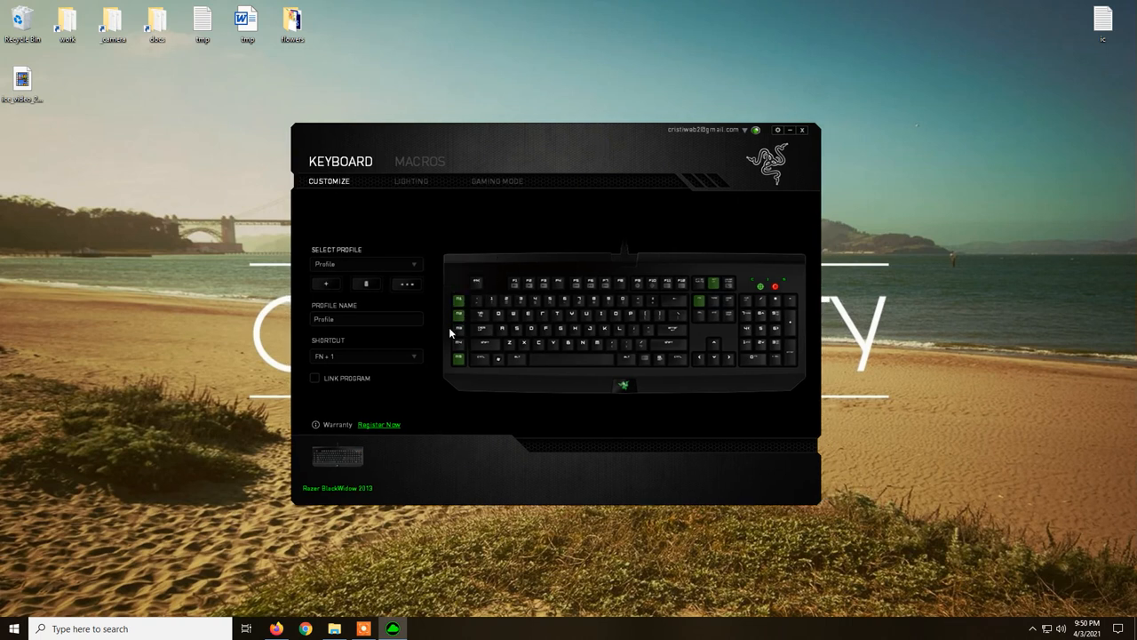
mouse_move(464, 245)
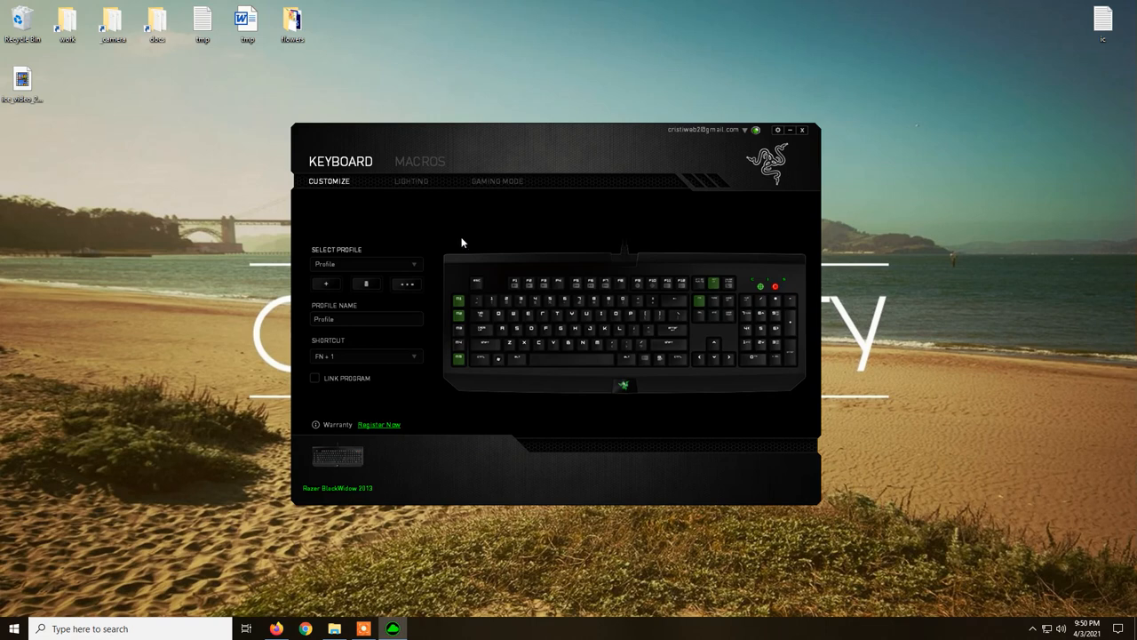
mouse_move(627, 145)
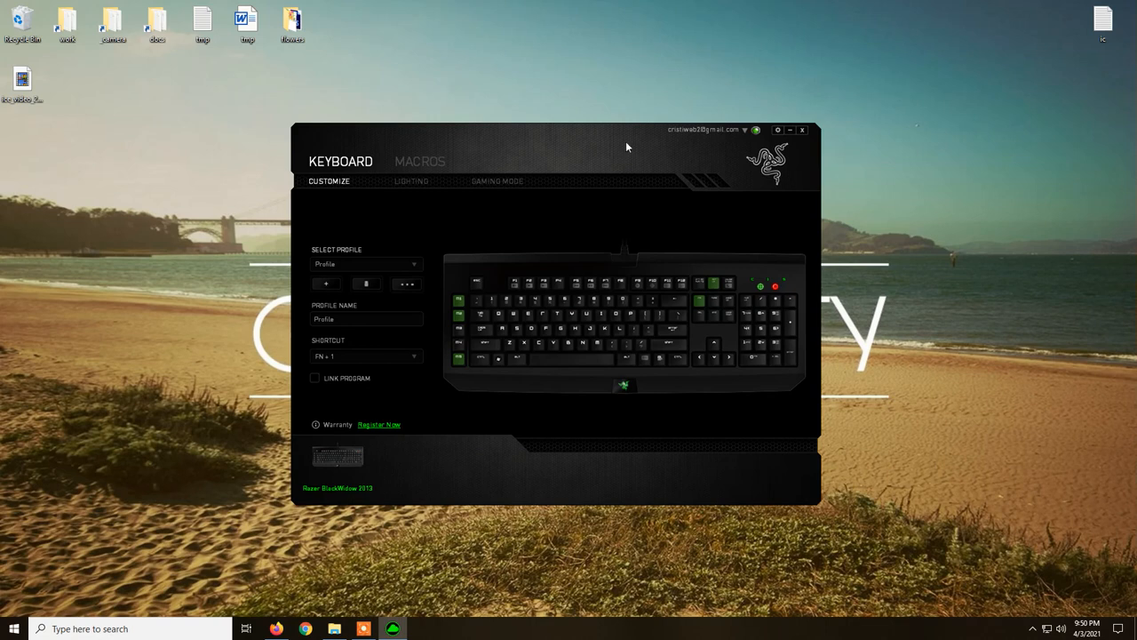
Step: Close the legacy Synapse 2.0 keyboard window and show the Synapse tray panel of connected devices
drag(625, 145, 644, 131)
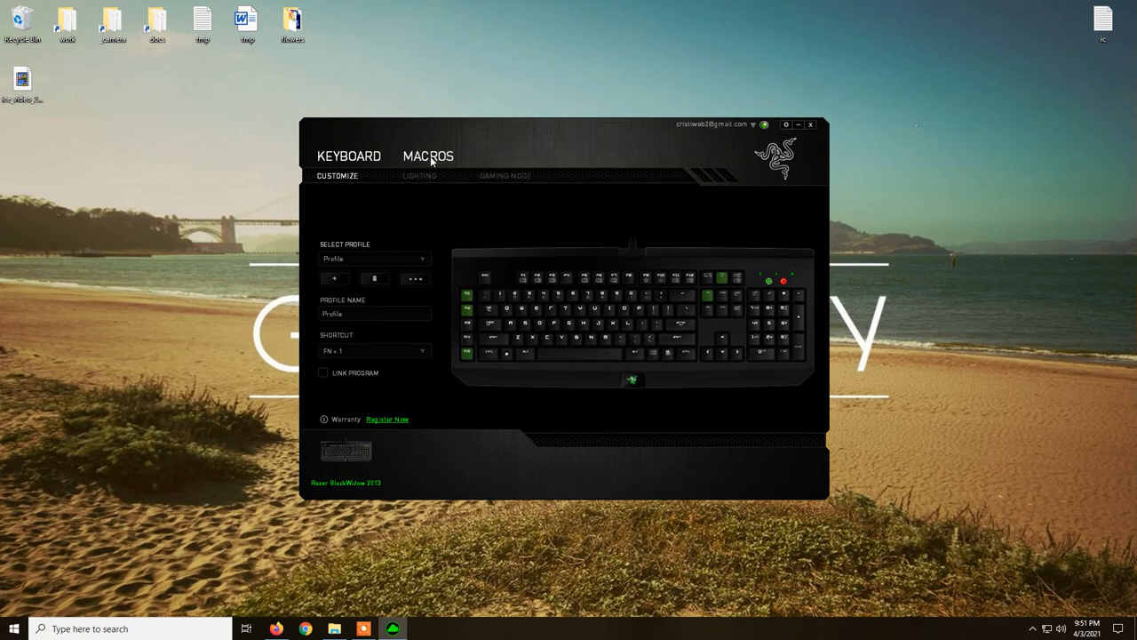
mouse_move(551, 160)
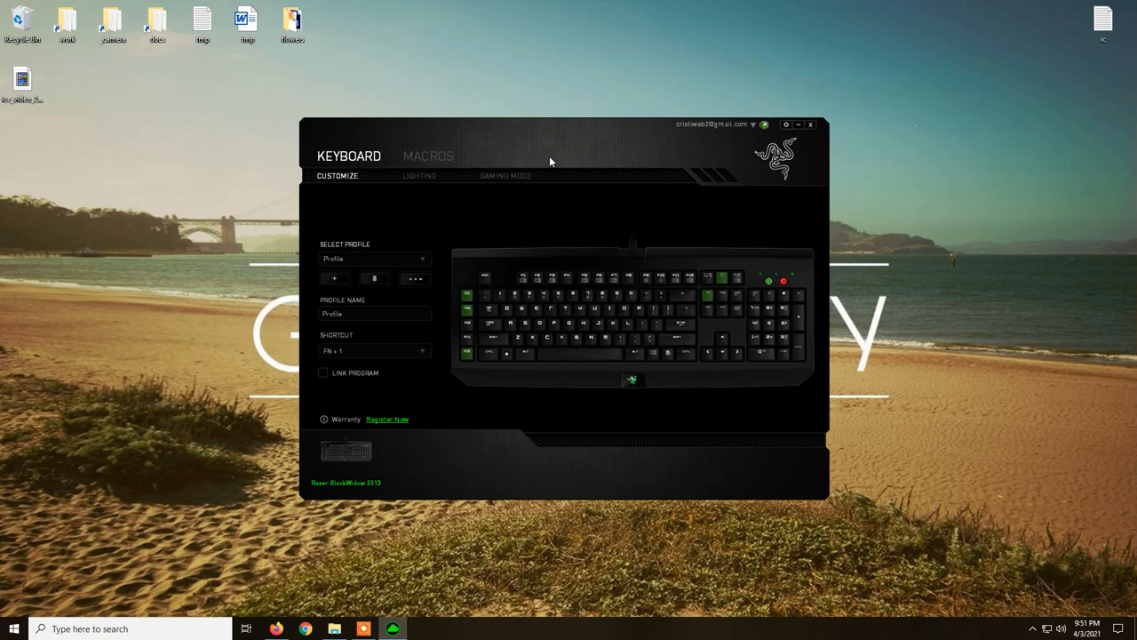
mouse_move(263, 483)
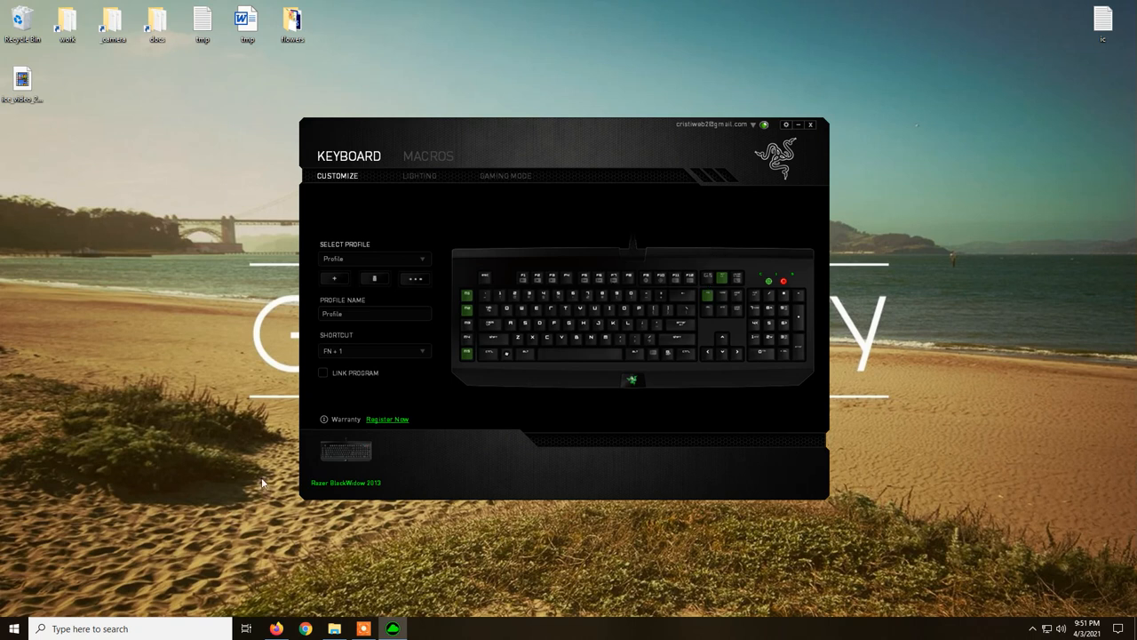
mouse_move(608, 139)
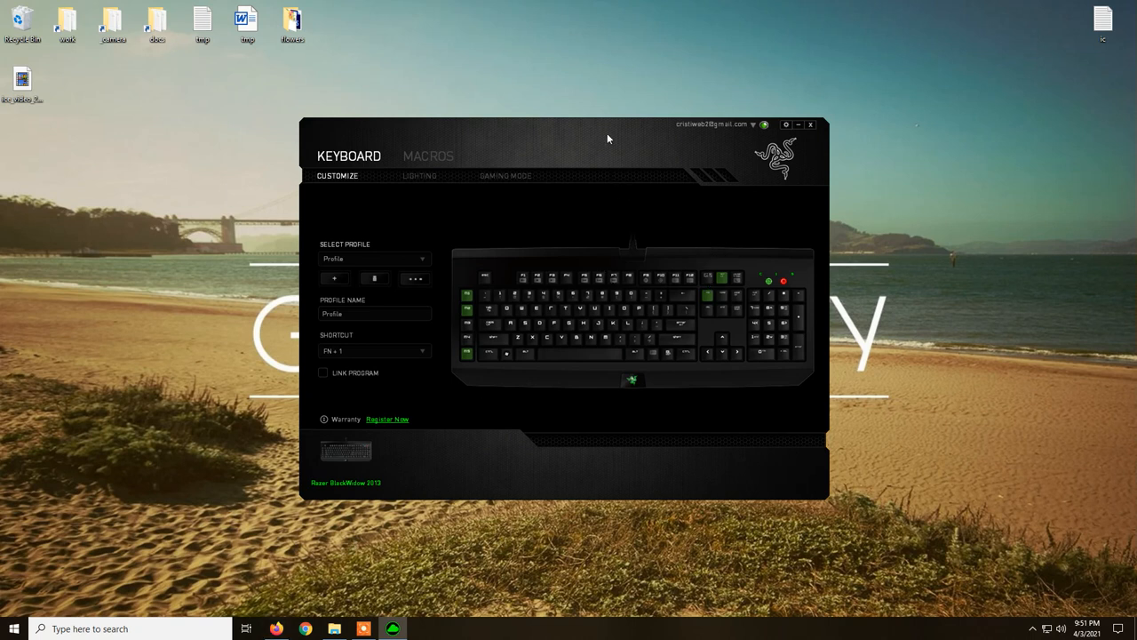
mouse_move(818, 126)
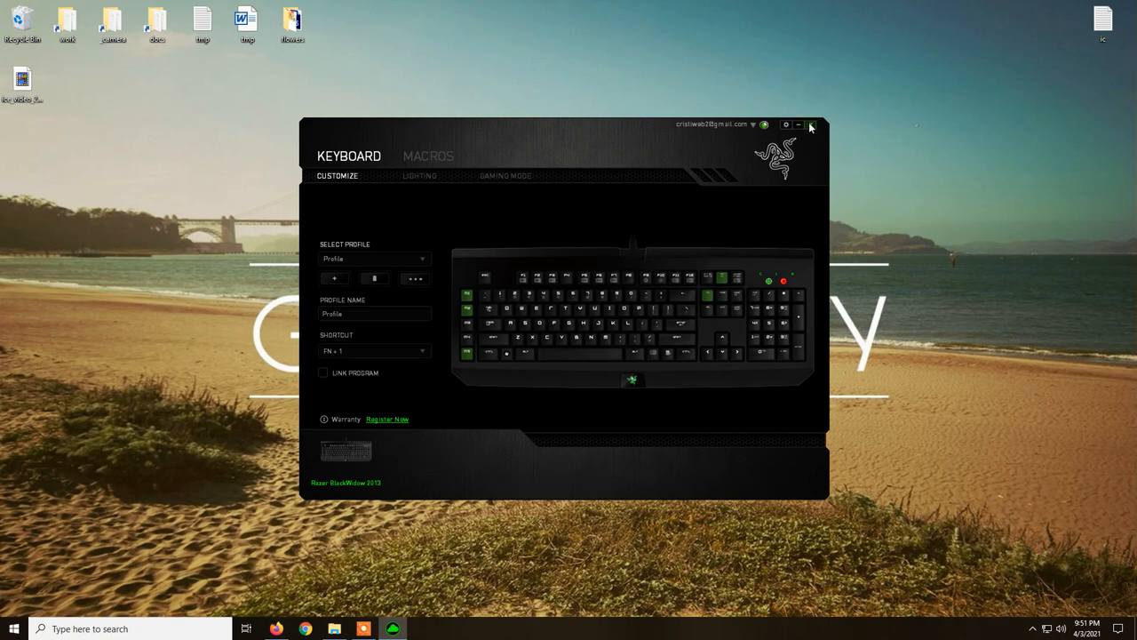
click(810, 125)
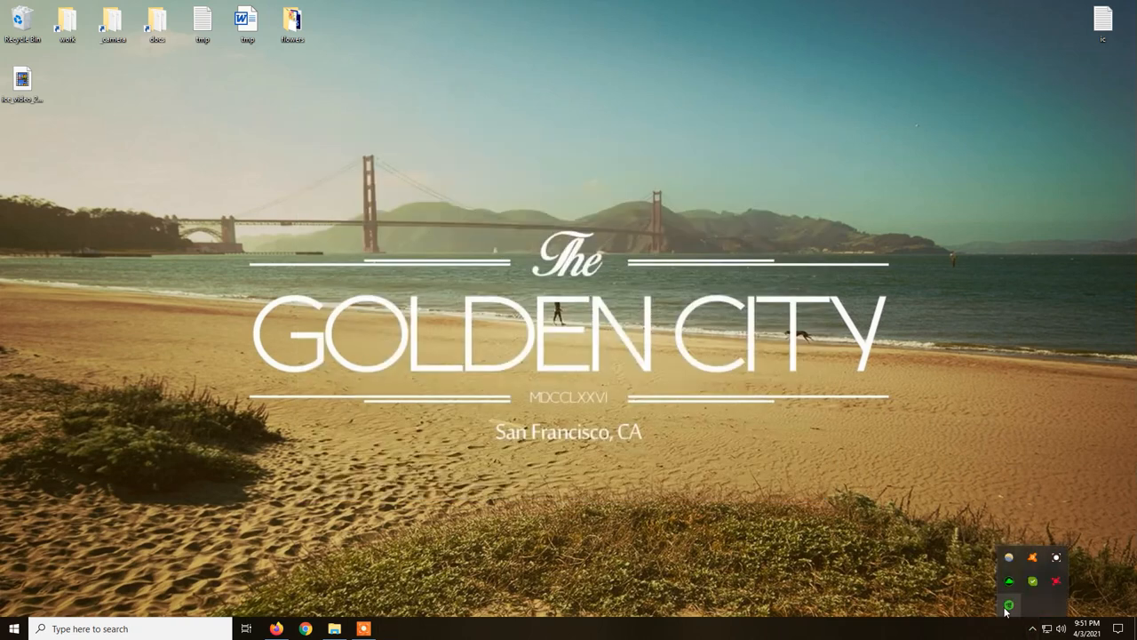
mouse_move(1009, 604)
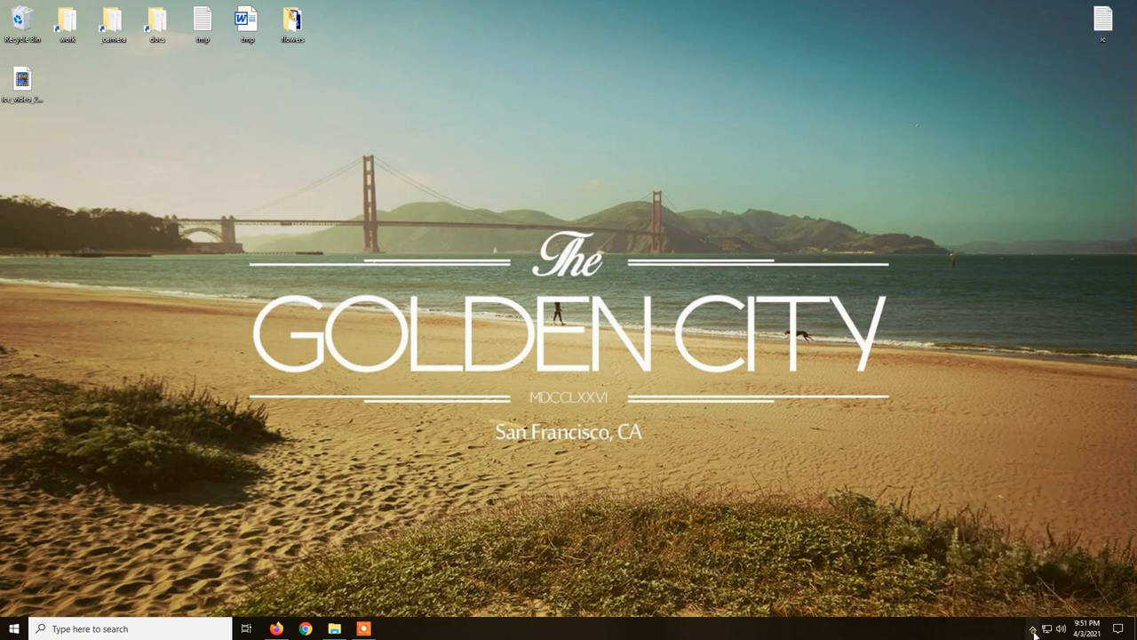
click(1032, 629)
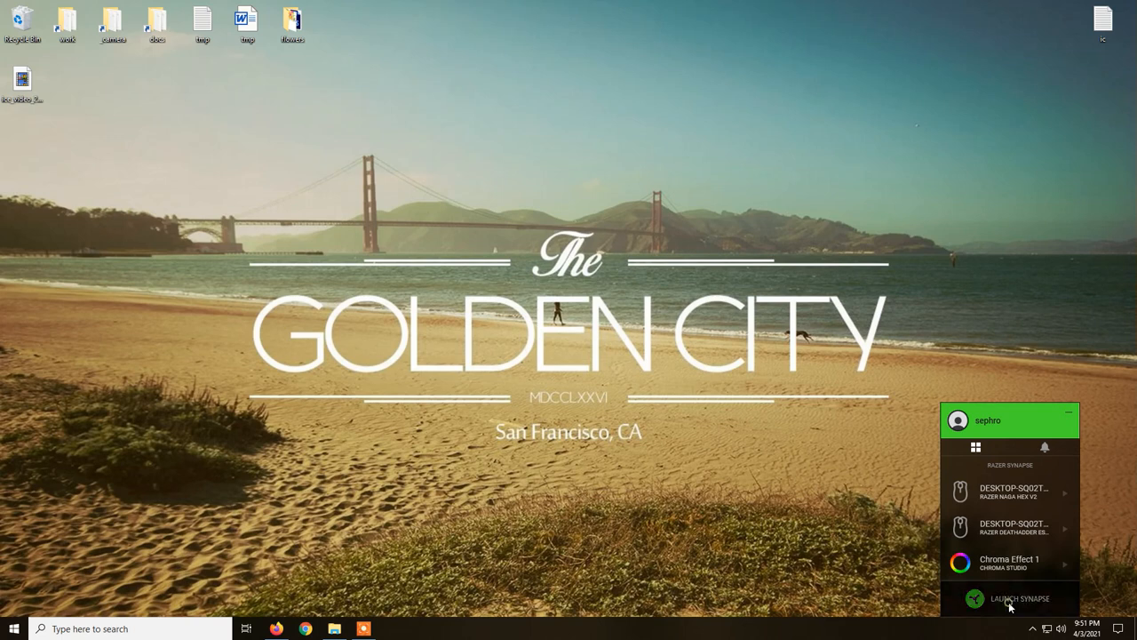
Step: Launch the full Synapse app and maximize its dashboard listing the Naga Hex V2 and DeathAdder Essential
click(1009, 597)
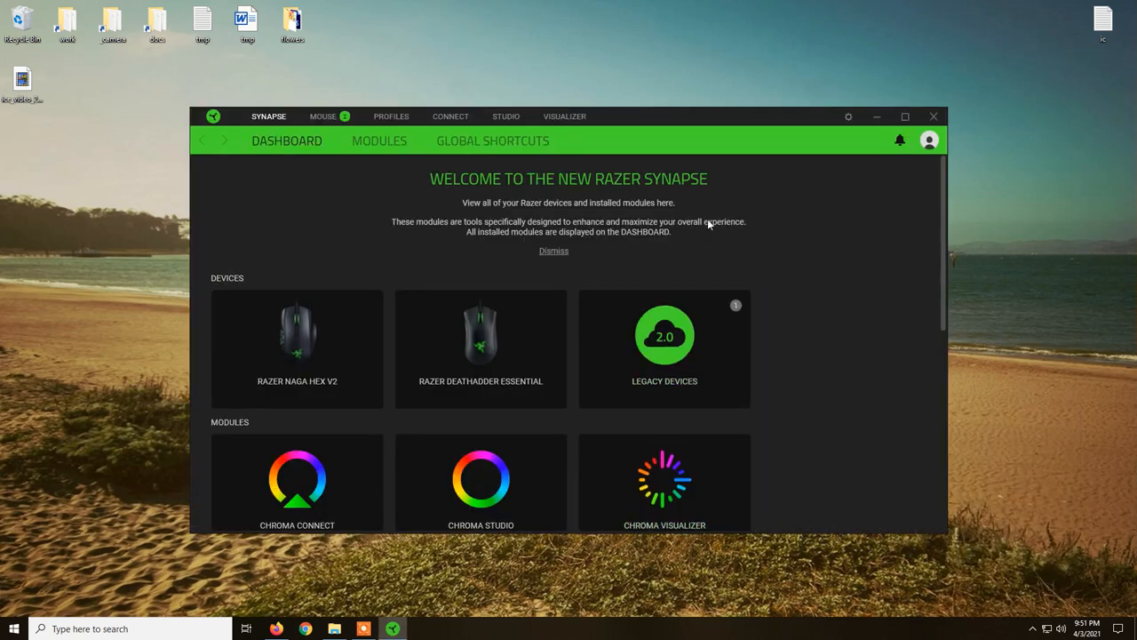
click(904, 117)
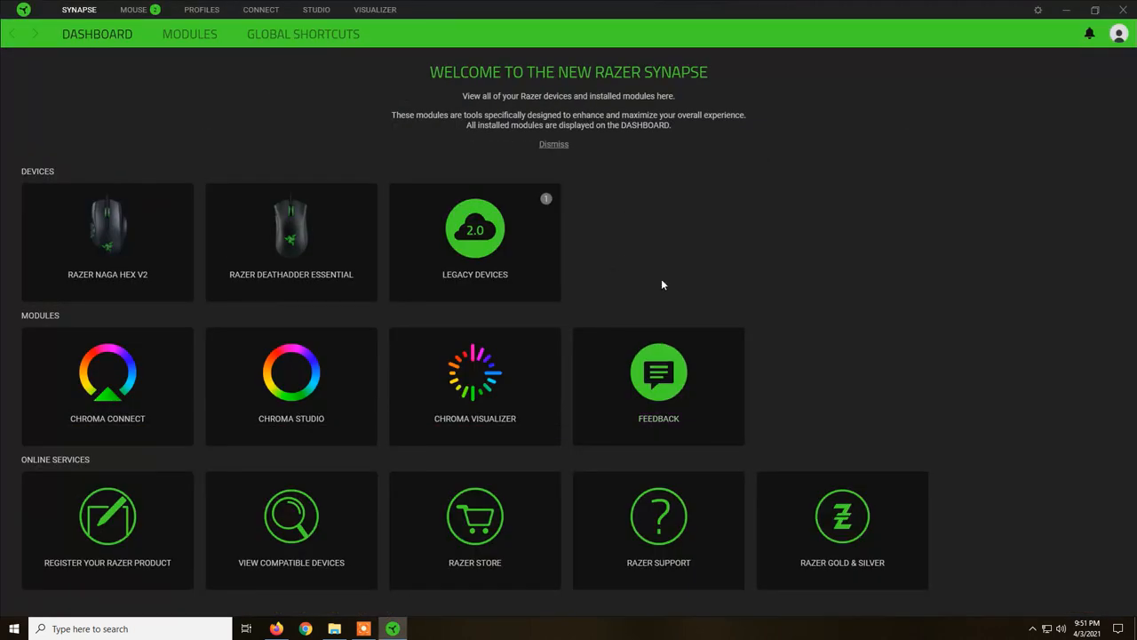
mouse_move(323, 249)
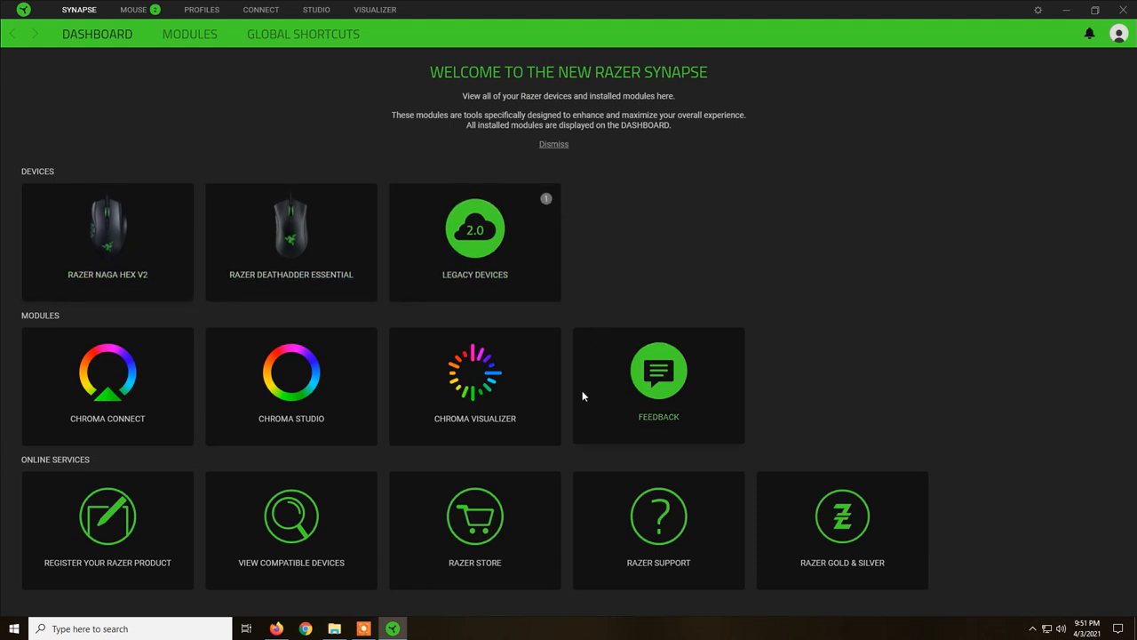
mouse_move(476, 245)
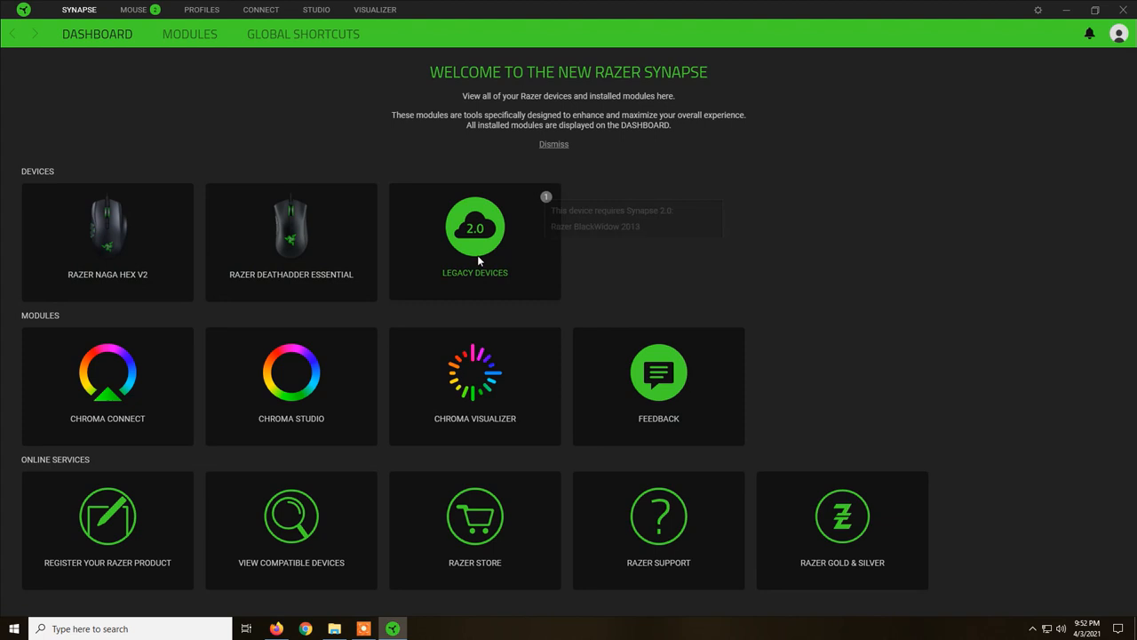
mouse_move(295, 233)
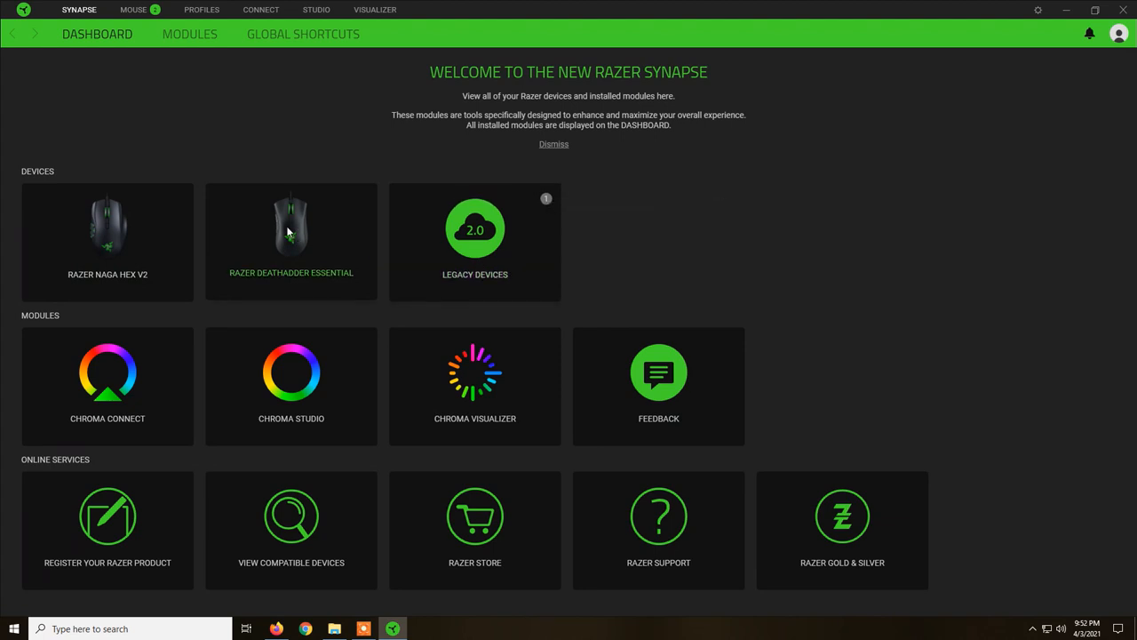
mouse_move(295, 156)
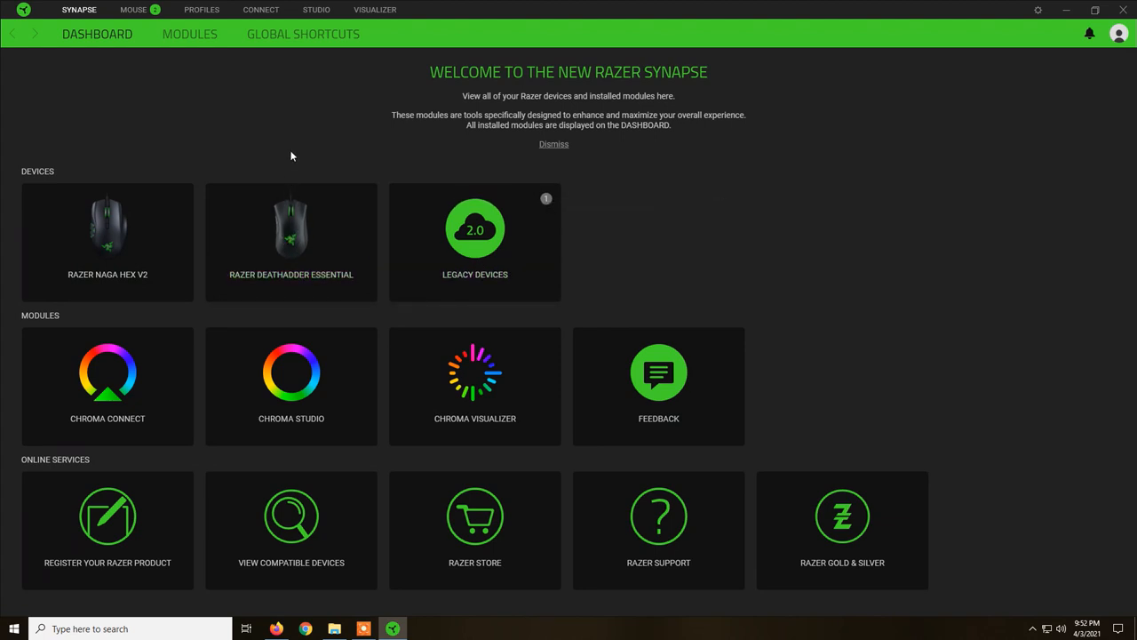
mouse_move(19, 35)
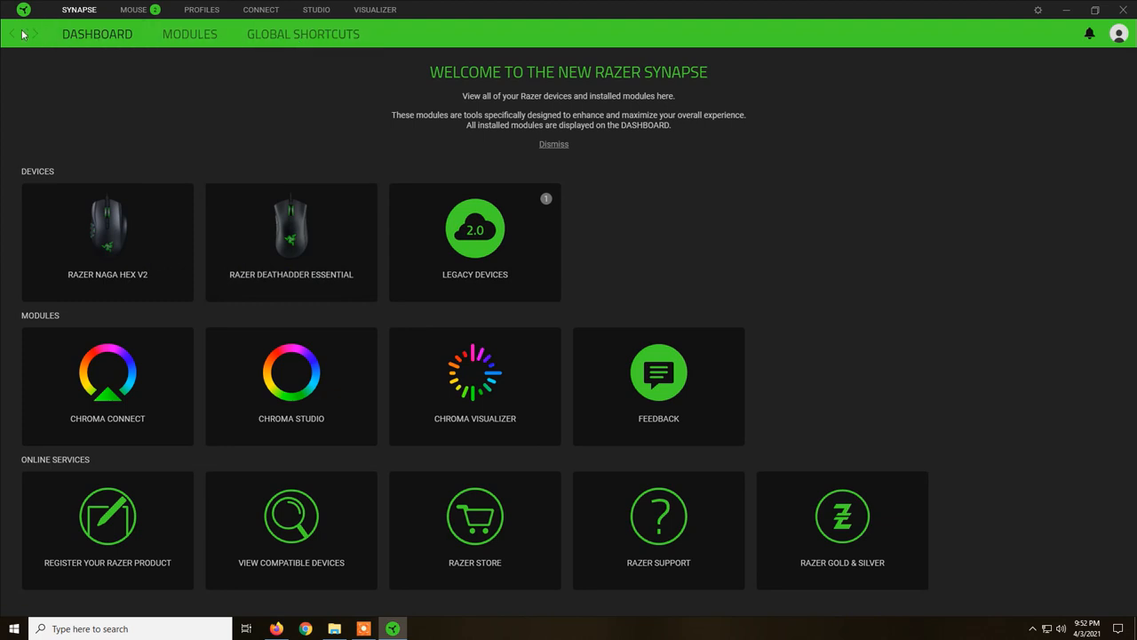
click(140, 11)
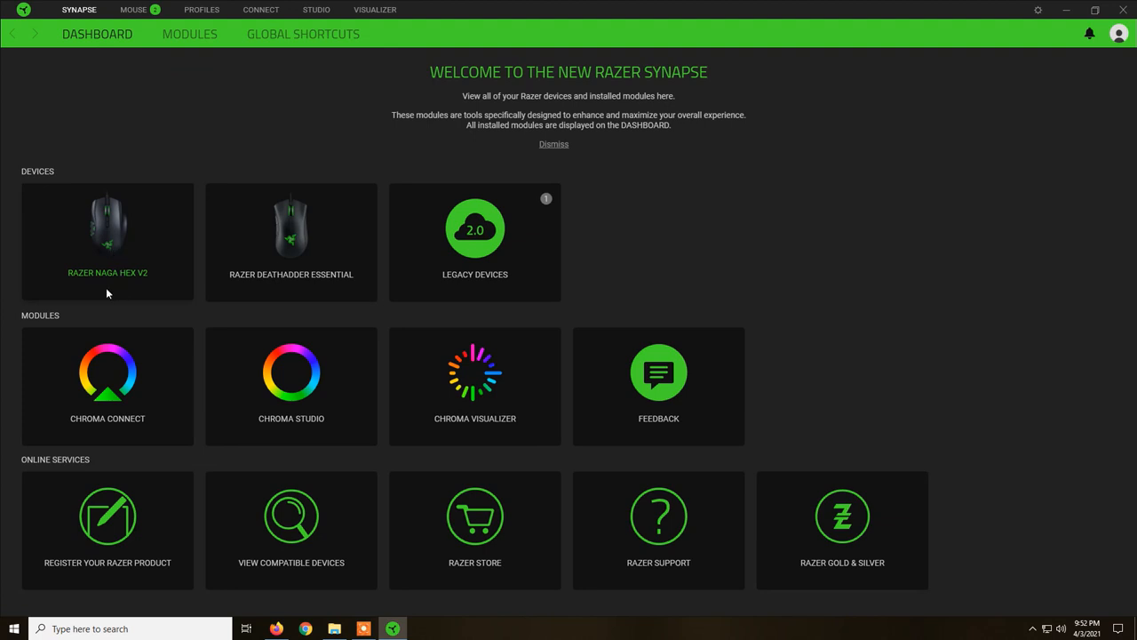
mouse_move(149, 284)
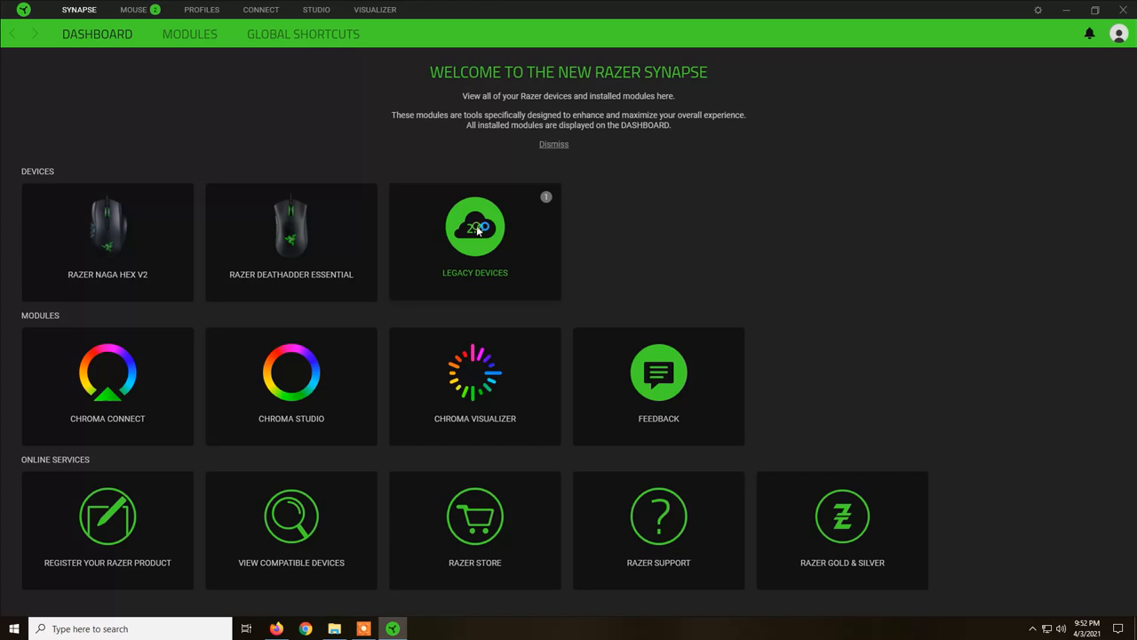
click(474, 227)
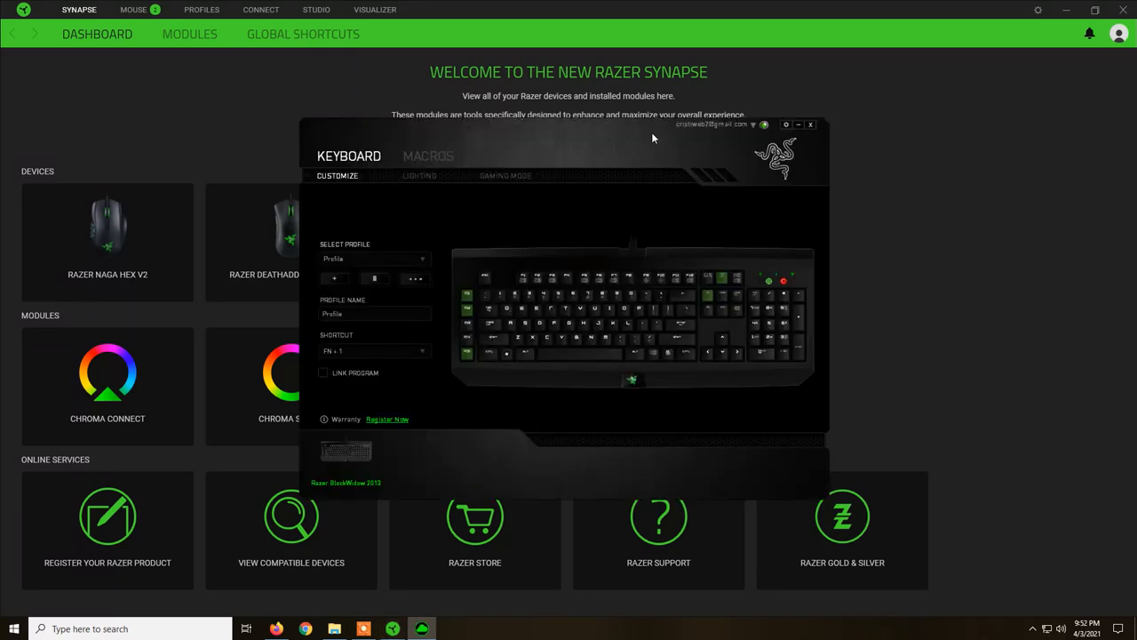
click(812, 125)
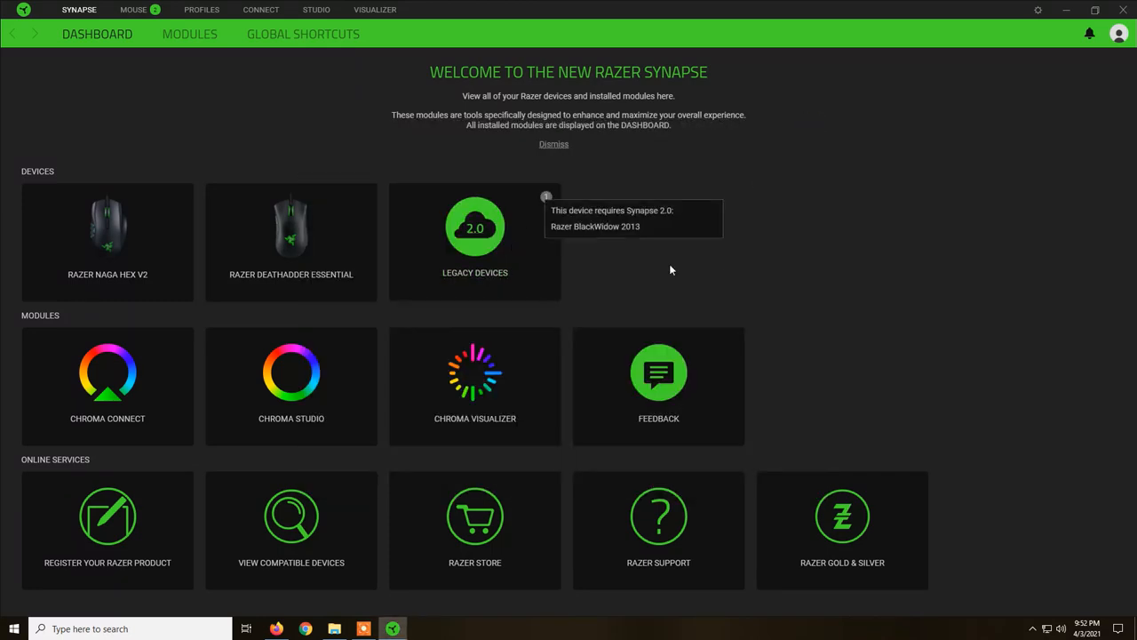
click(1034, 629)
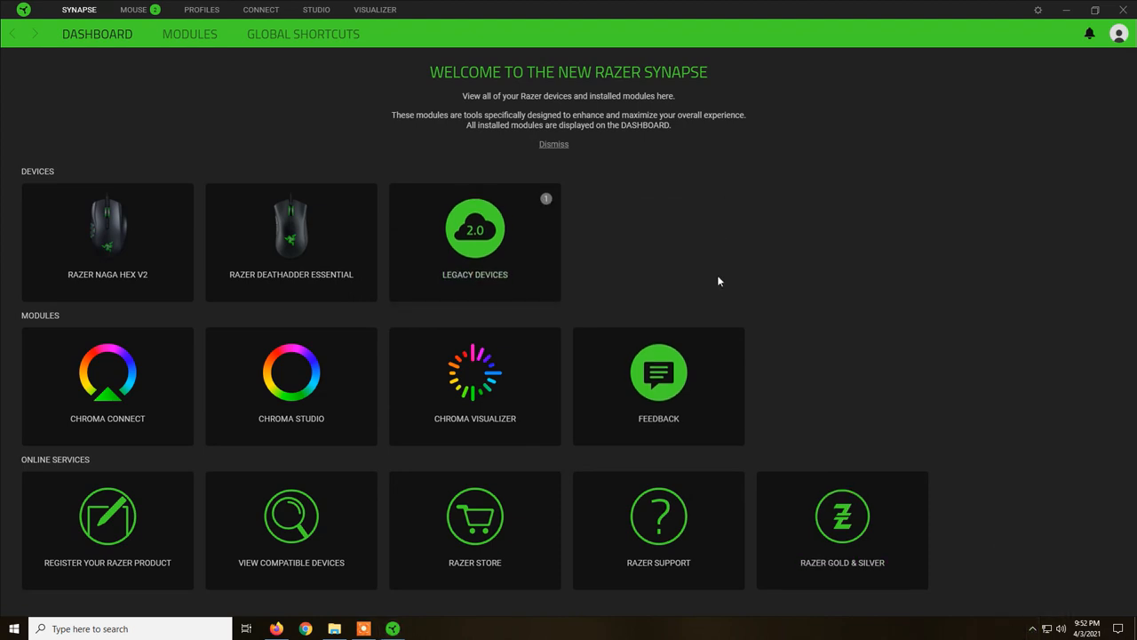
mouse_move(545, 199)
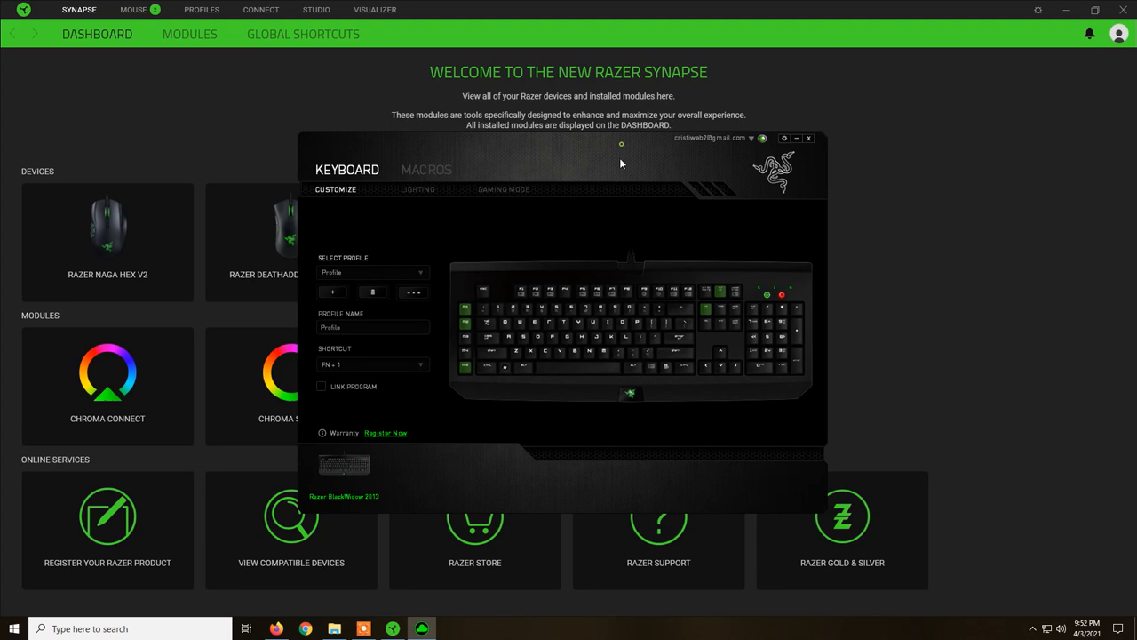
mouse_move(721, 298)
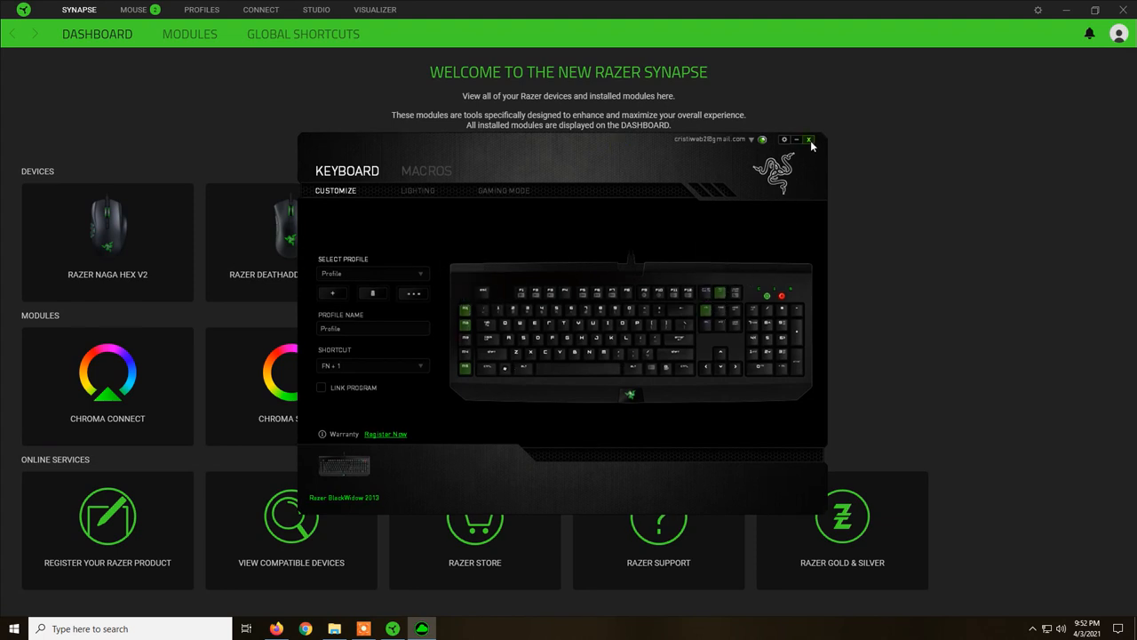
click(809, 138)
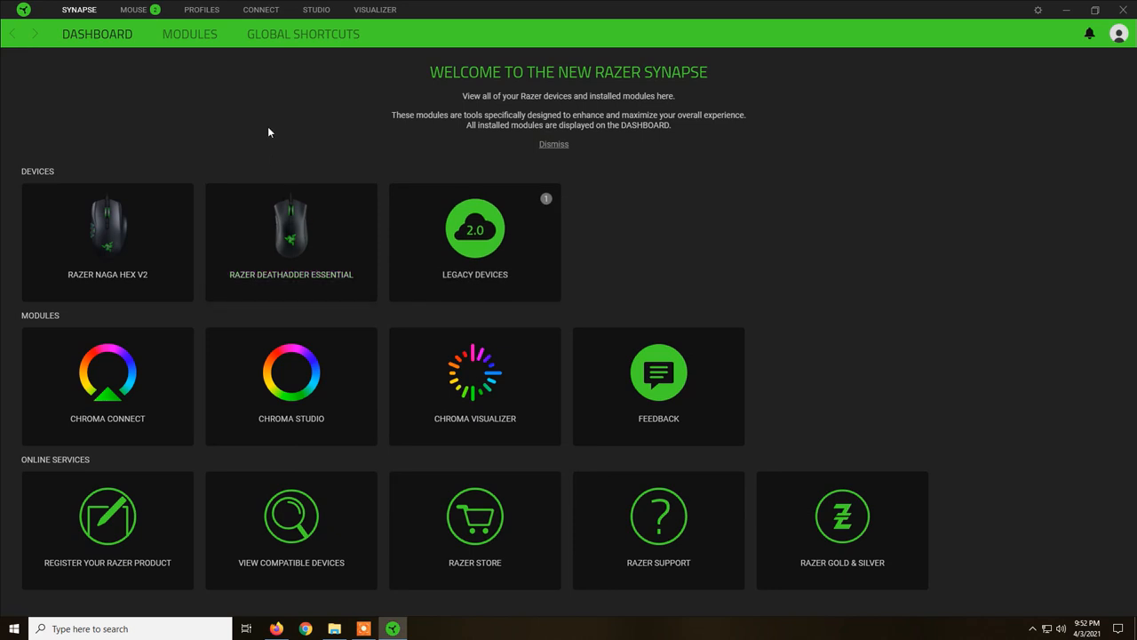
mouse_move(262, 240)
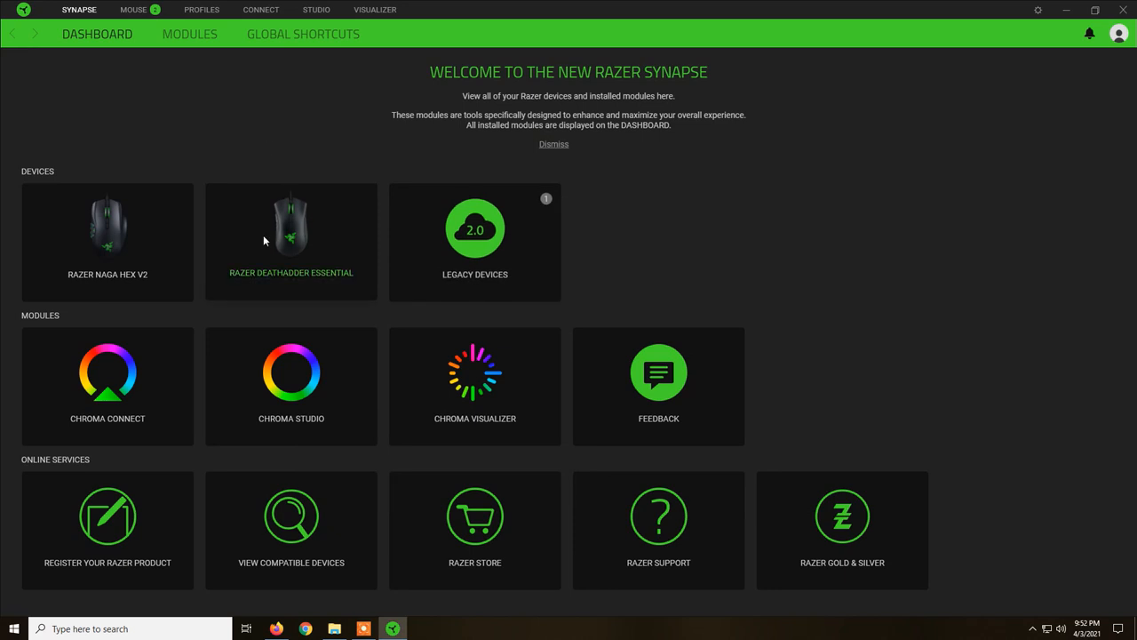
mouse_move(274, 238)
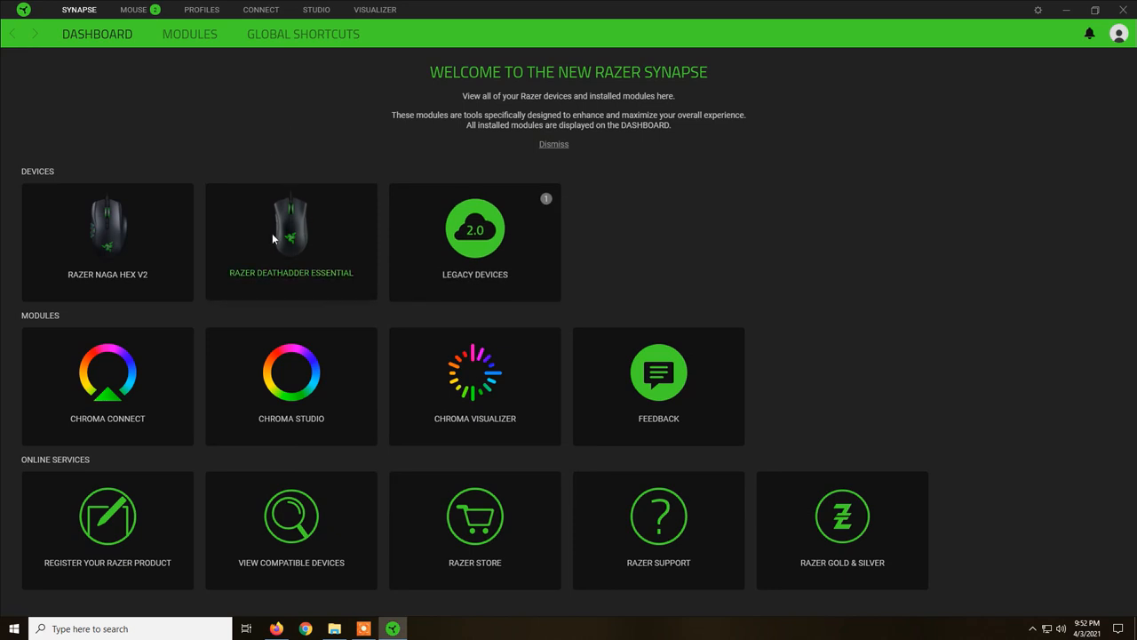
Step: View the DeathAdder Essential's button mapping, then its performance settings with five DPI stages
click(291, 240)
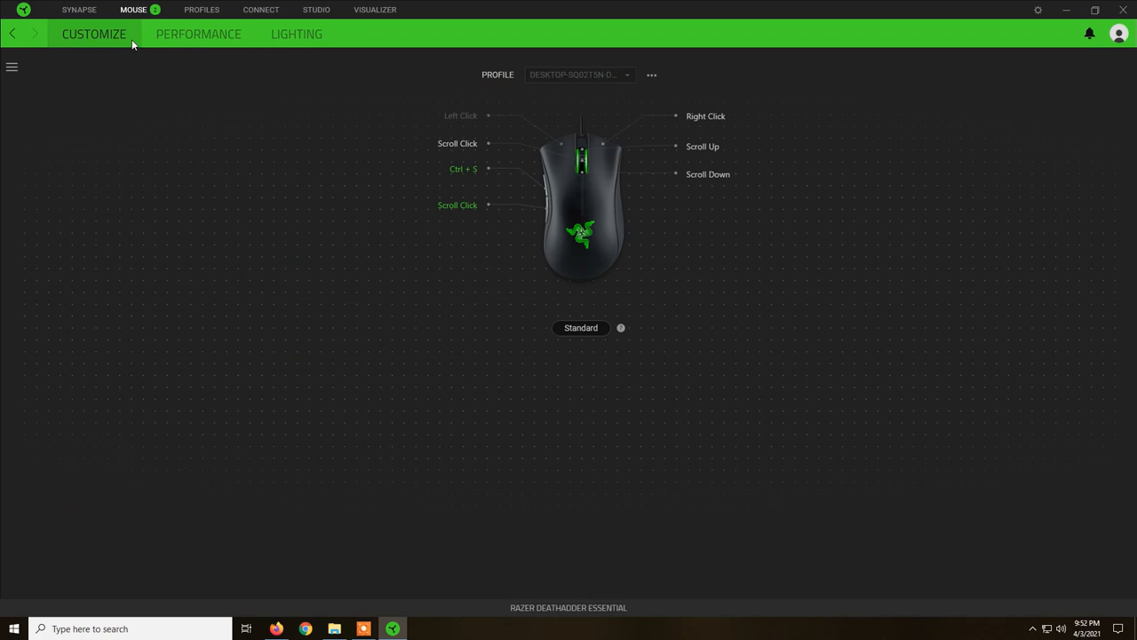
mouse_move(203, 167)
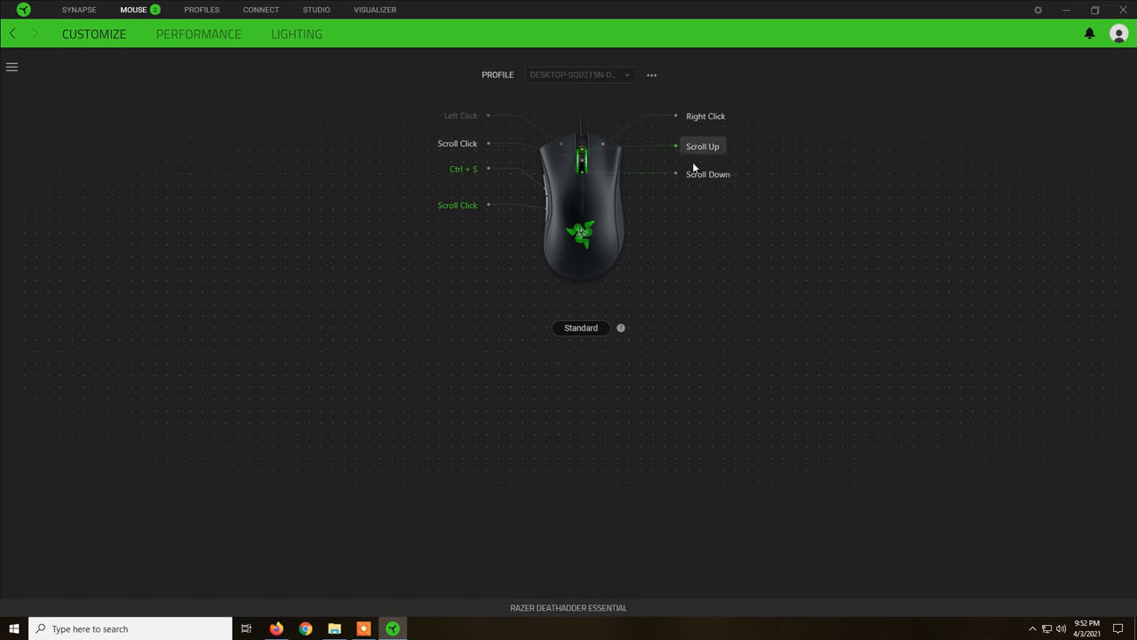
mouse_move(223, 79)
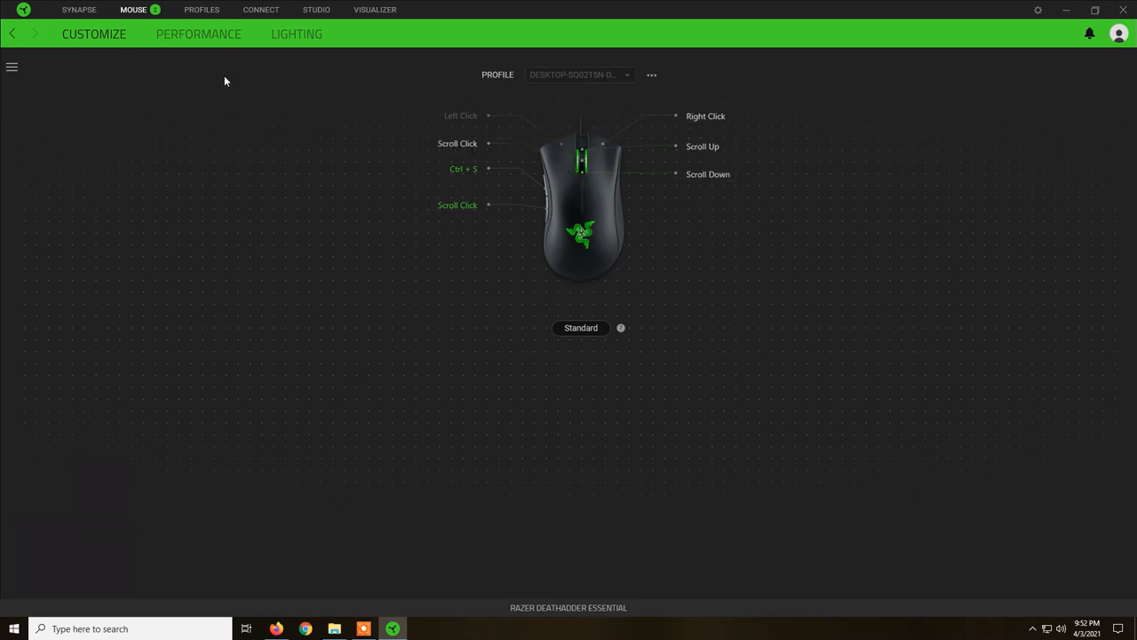
click(199, 35)
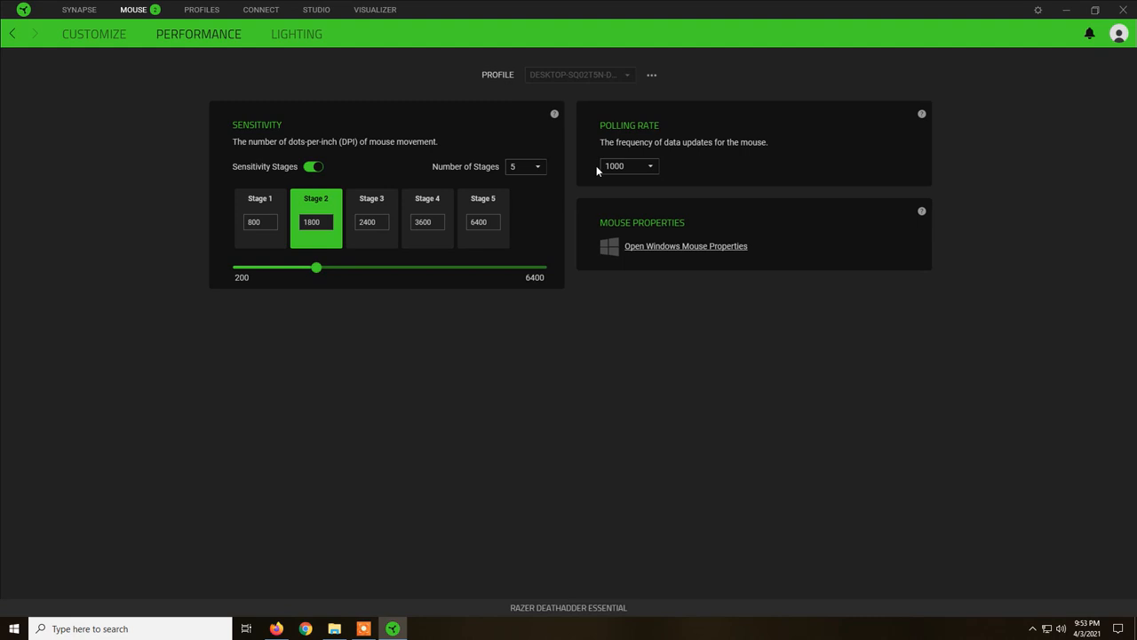
mouse_move(324, 280)
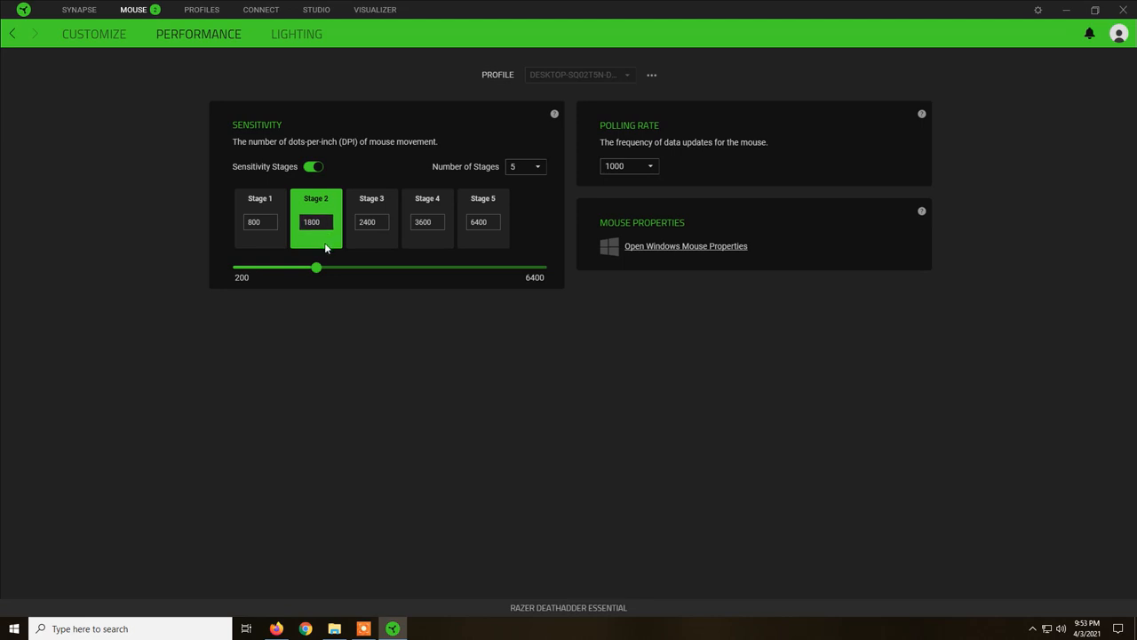
mouse_move(295, 275)
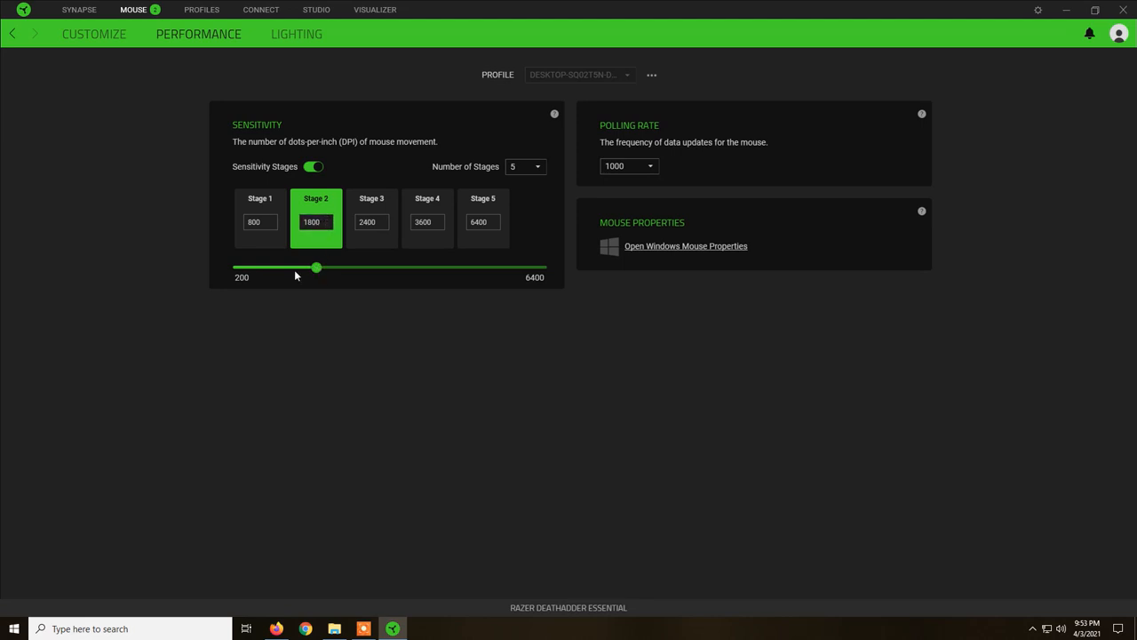
mouse_move(331, 272)
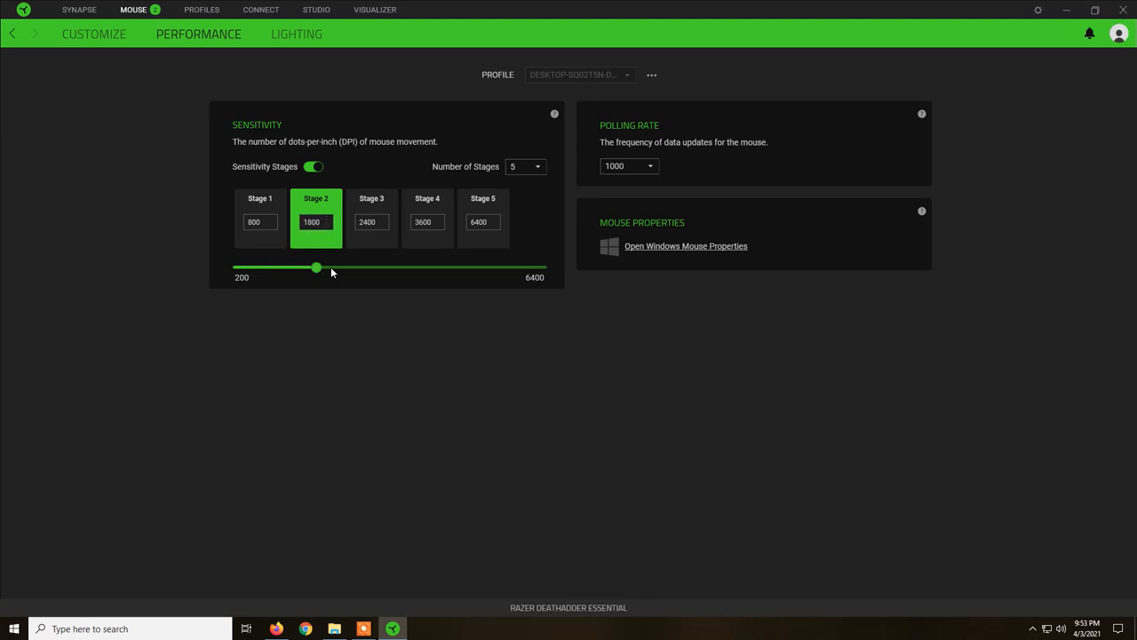
Step: Keep the polling rate at 1000 from the dropdown and move to the lighting settings
click(629, 167)
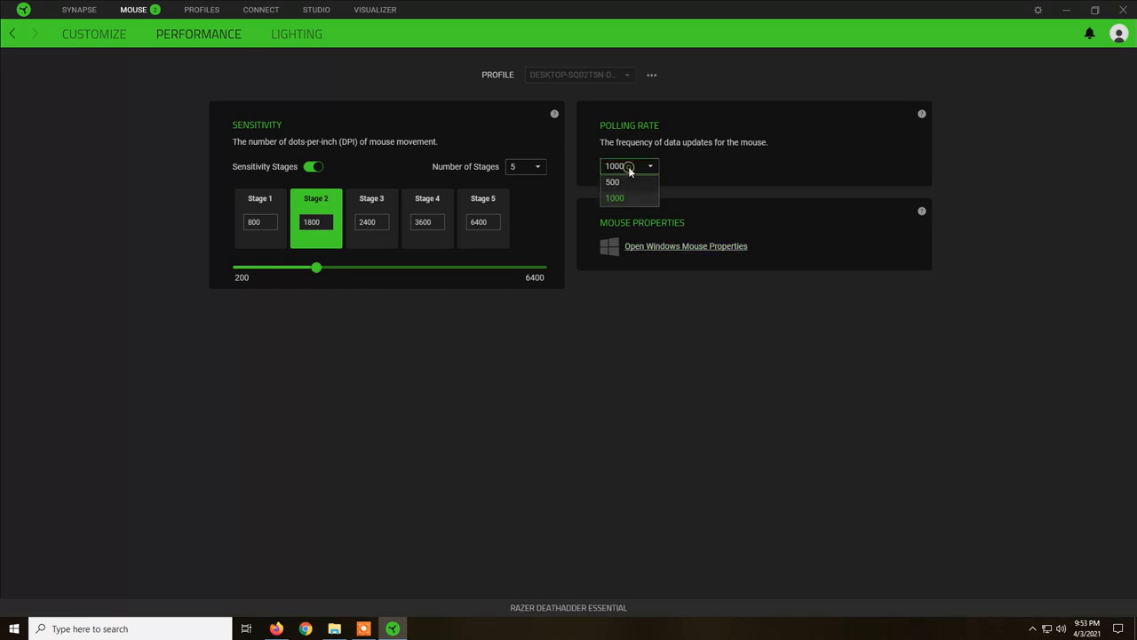
mouse_move(636, 177)
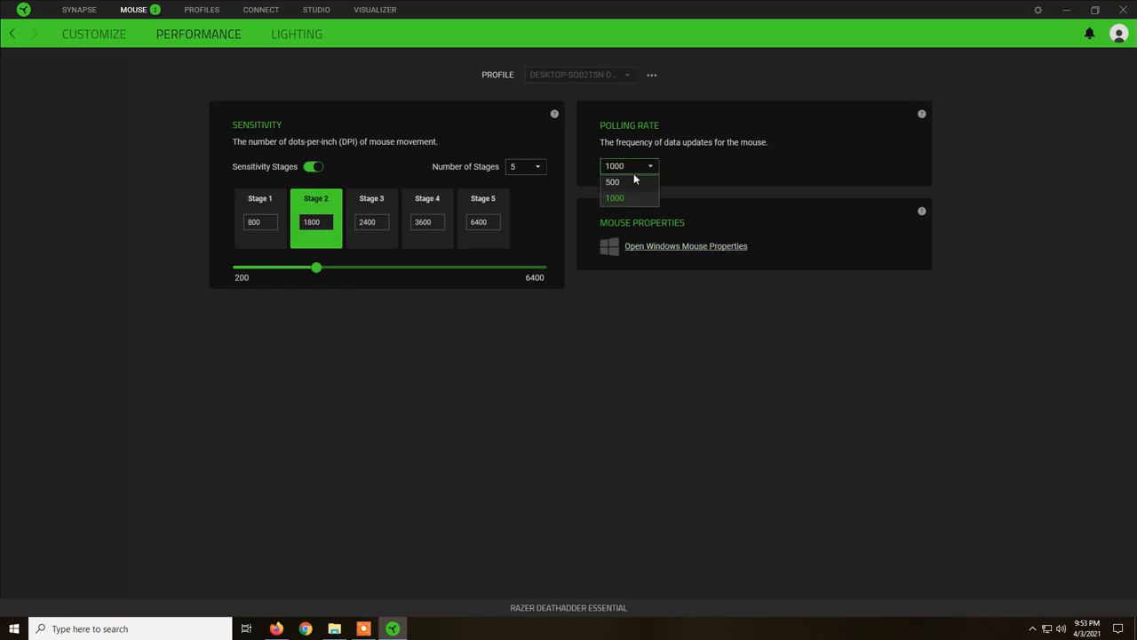
click(615, 198)
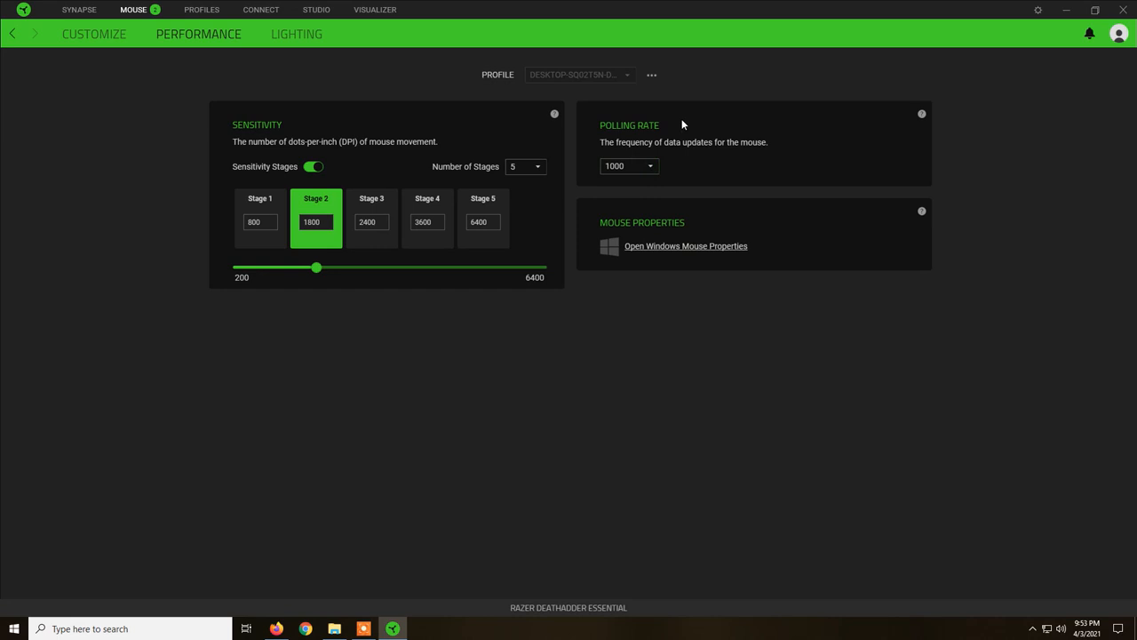
click(296, 34)
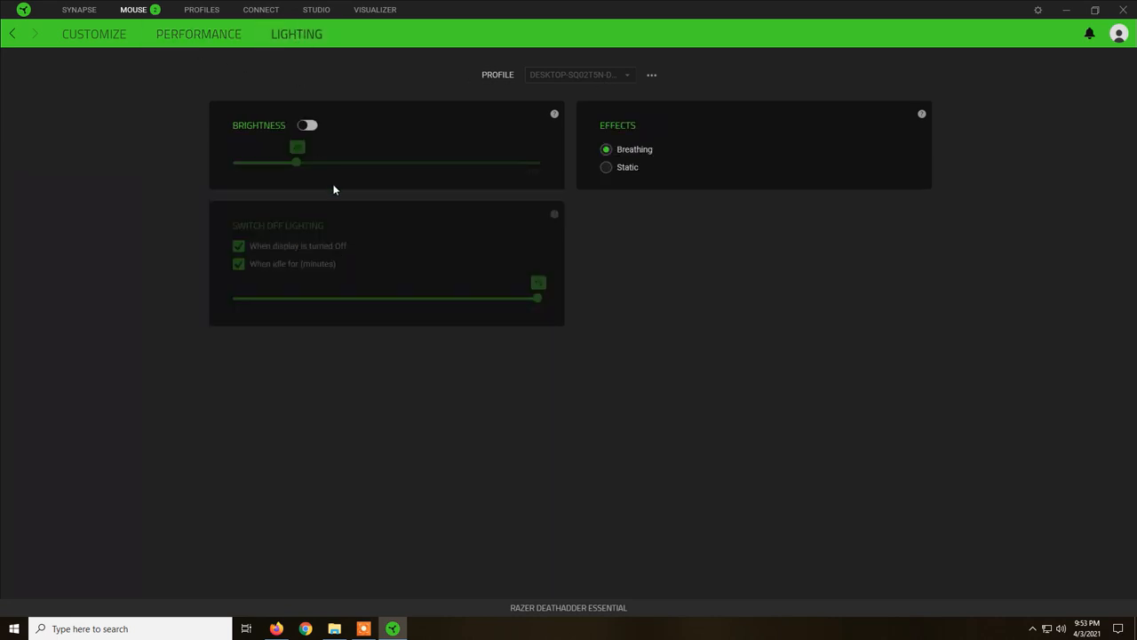
Step: Switch on Brightness and, after sliding it down and up, leave it at 100
click(308, 124)
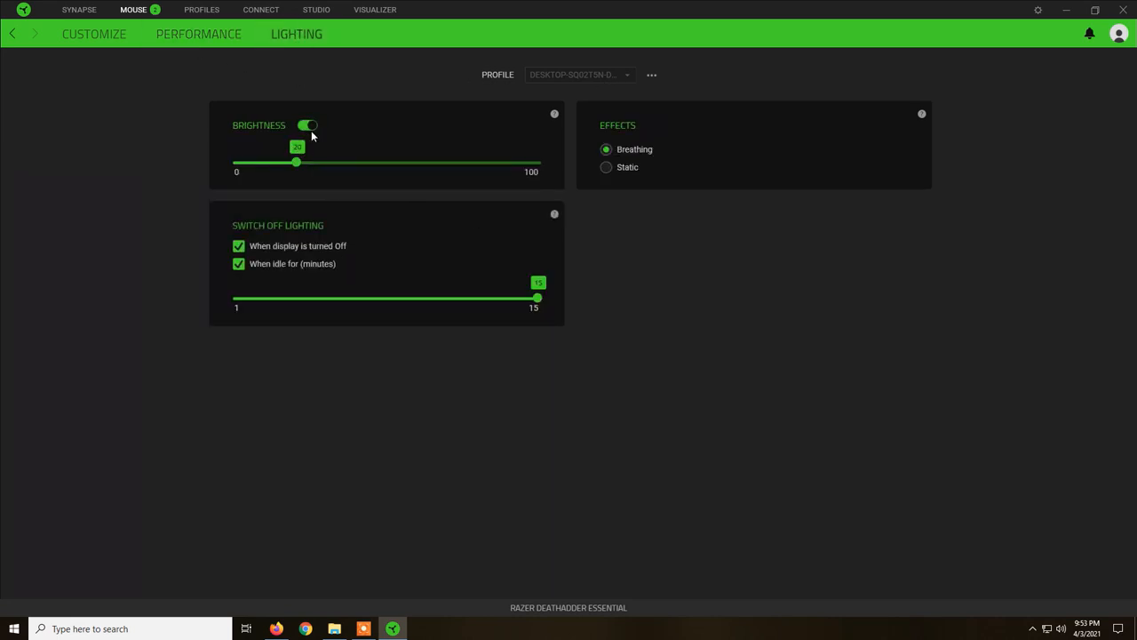
mouse_move(616, 249)
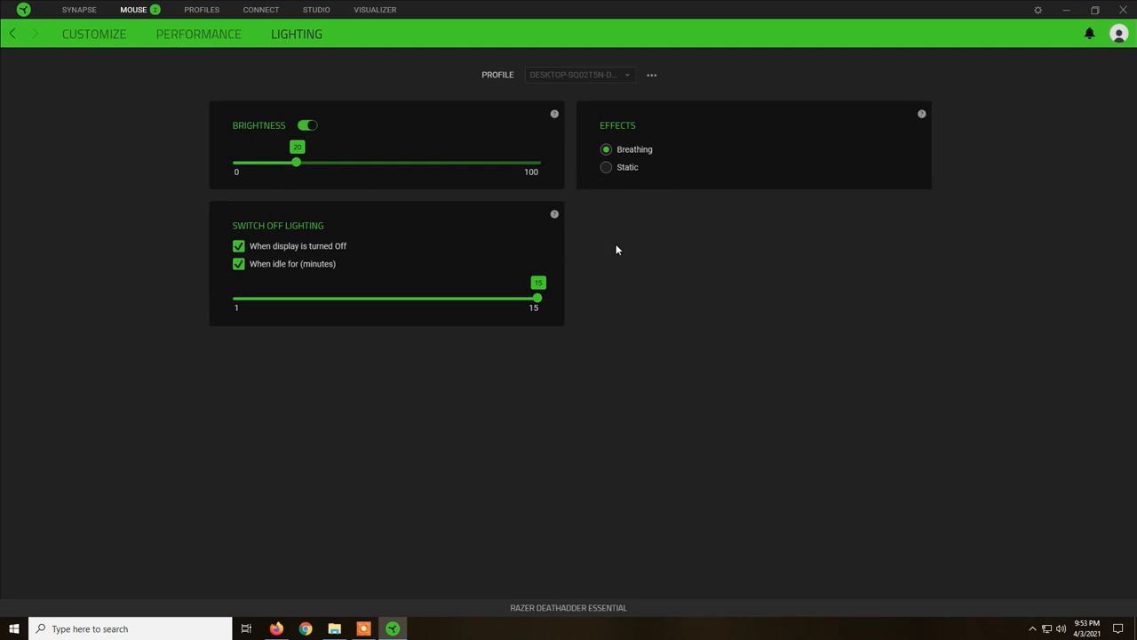
mouse_move(574, 210)
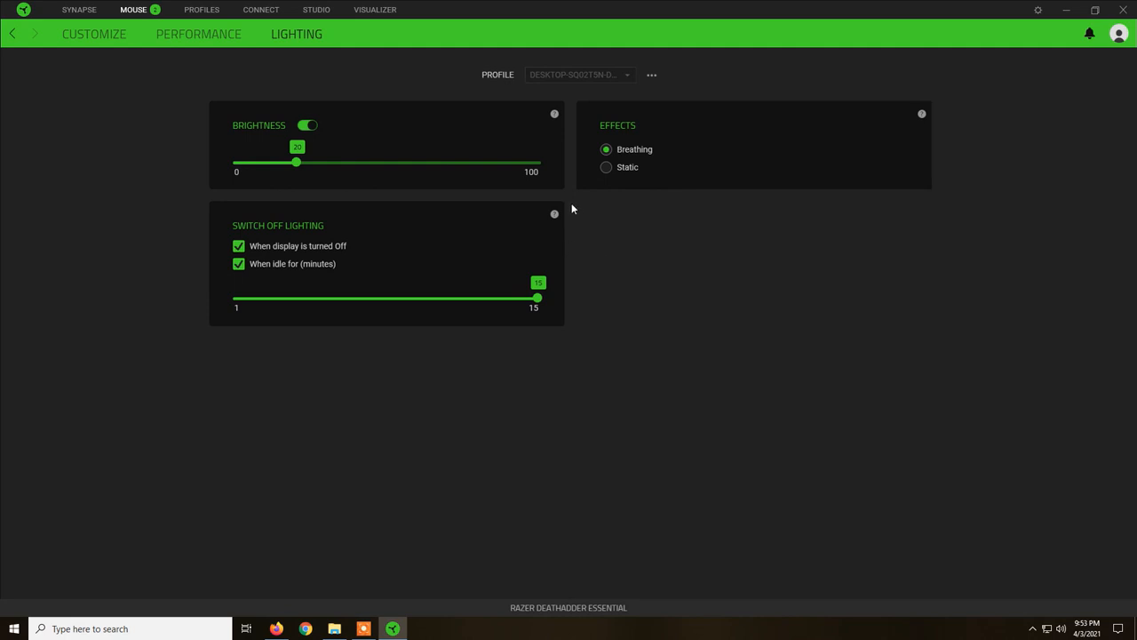
mouse_move(490, 256)
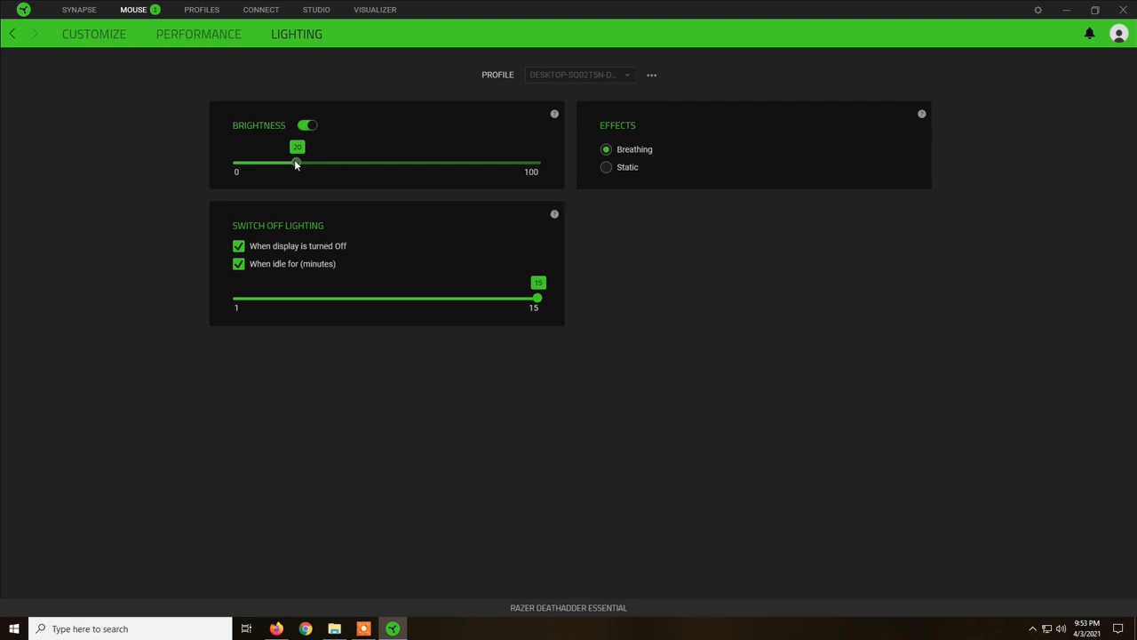
drag(296, 163, 537, 163)
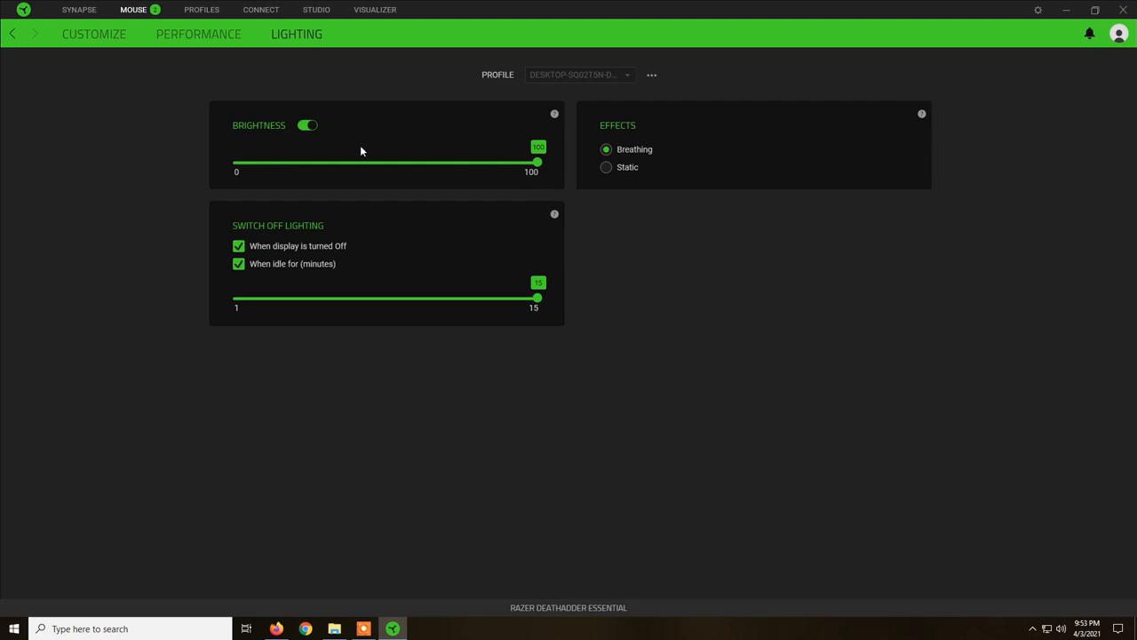
mouse_move(664, 383)
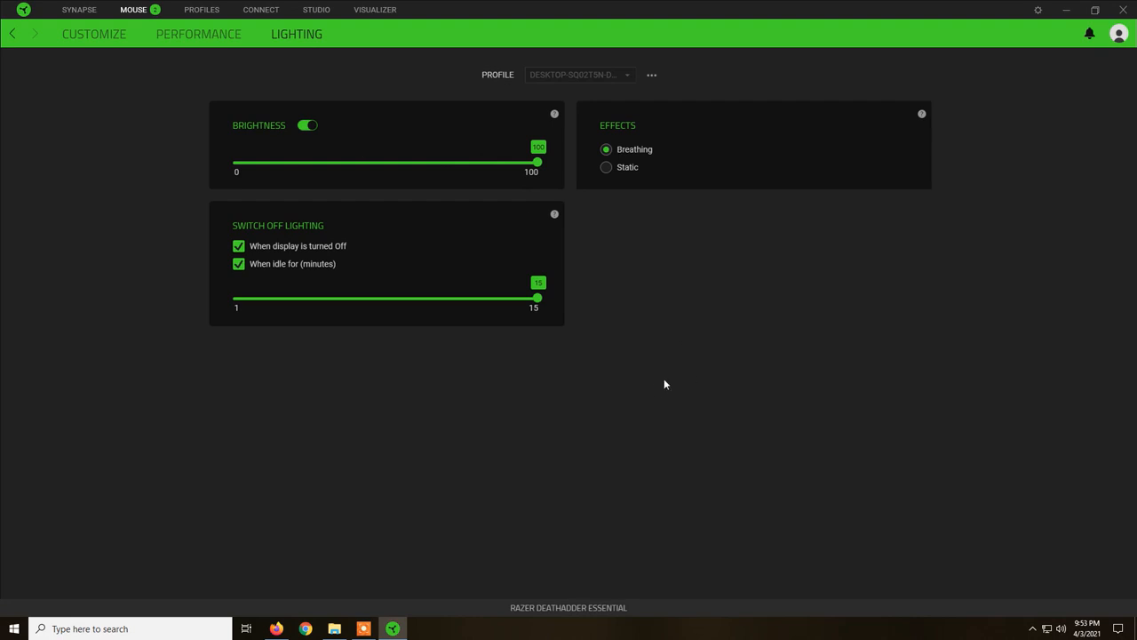
mouse_move(579, 302)
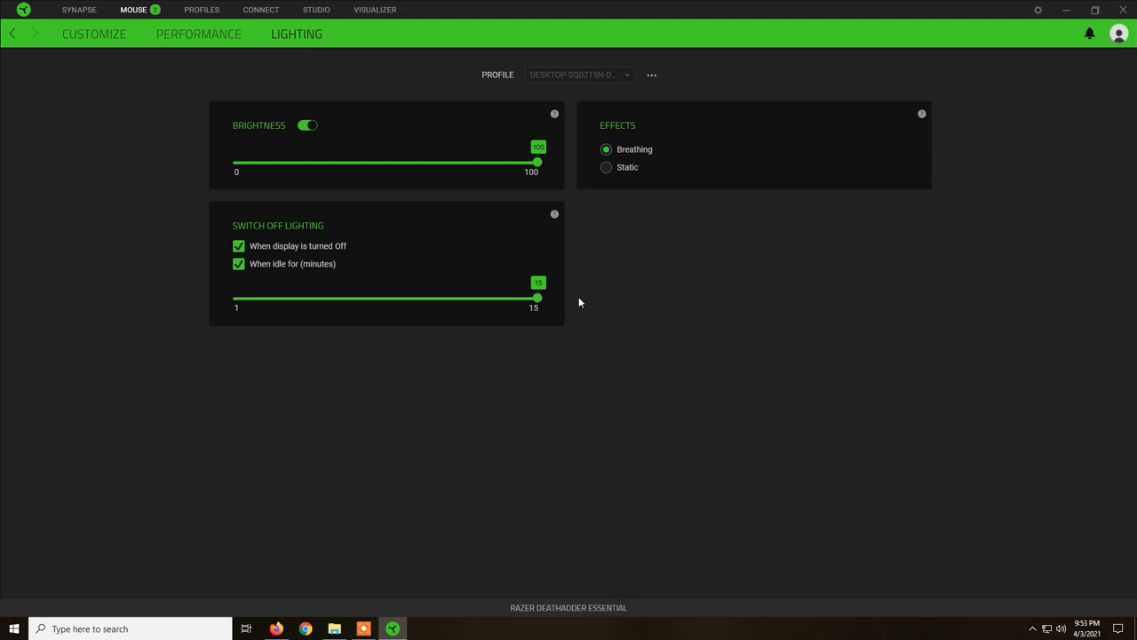
drag(537, 162, 309, 162)
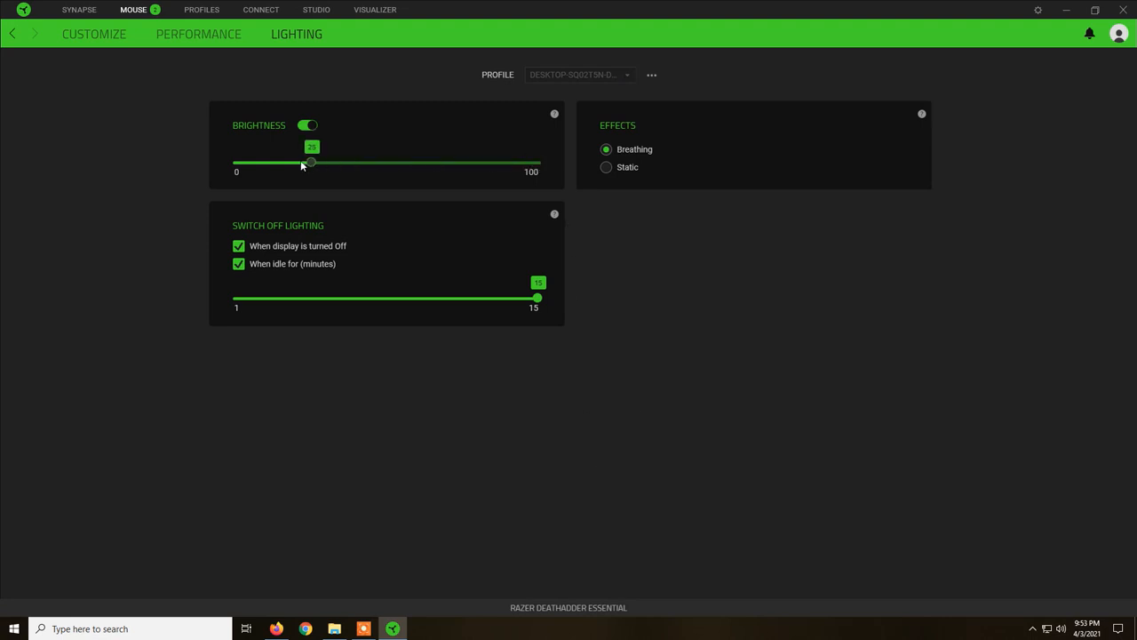
drag(311, 163, 281, 163)
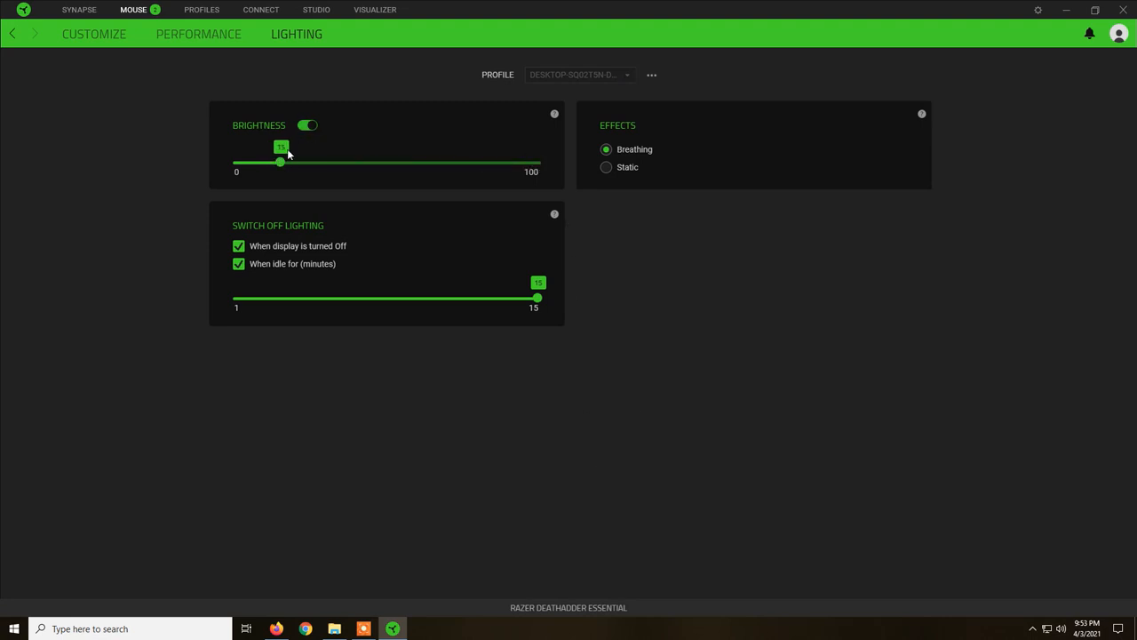
drag(281, 162, 428, 162)
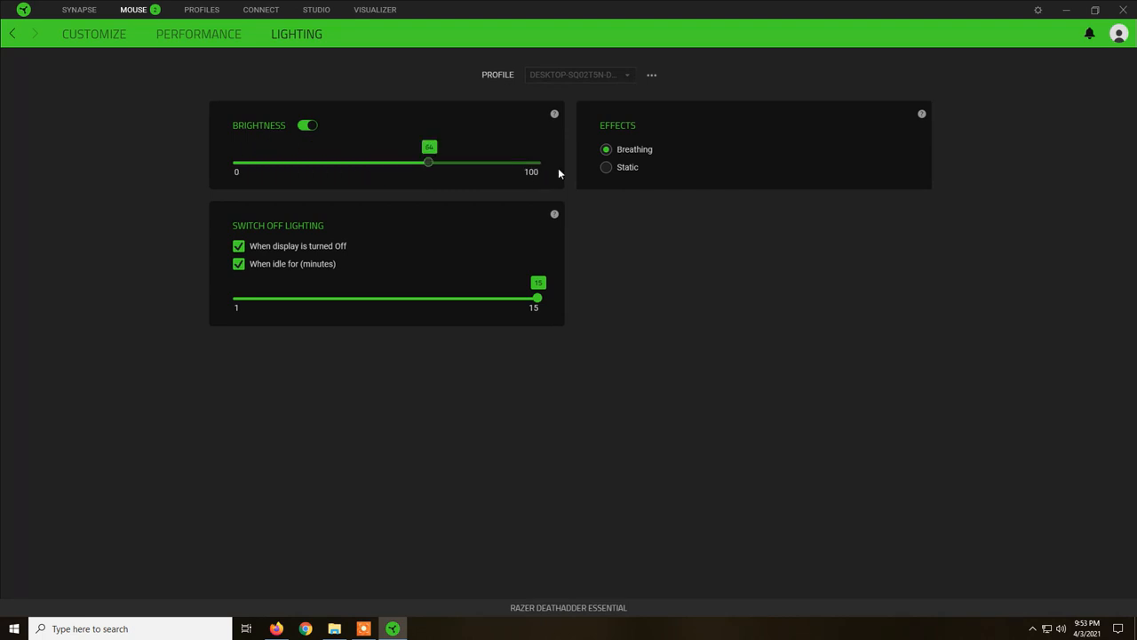
drag(428, 162, 537, 162)
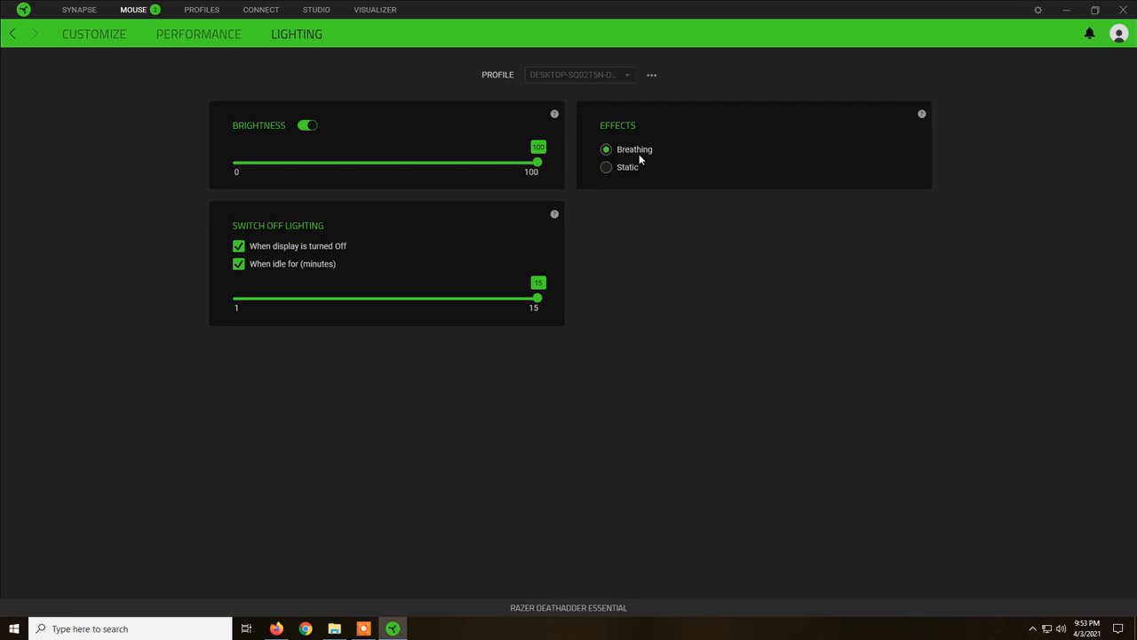
Step: Try the Static effect, settle on Breathing, and go back to the performance settings
click(604, 167)
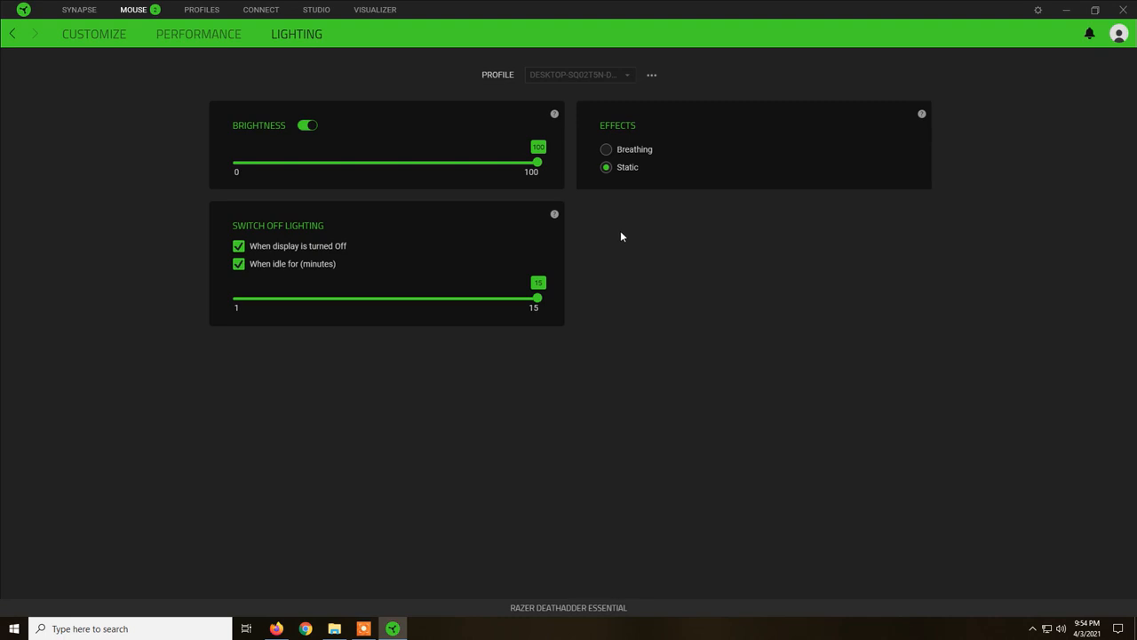
click(606, 150)
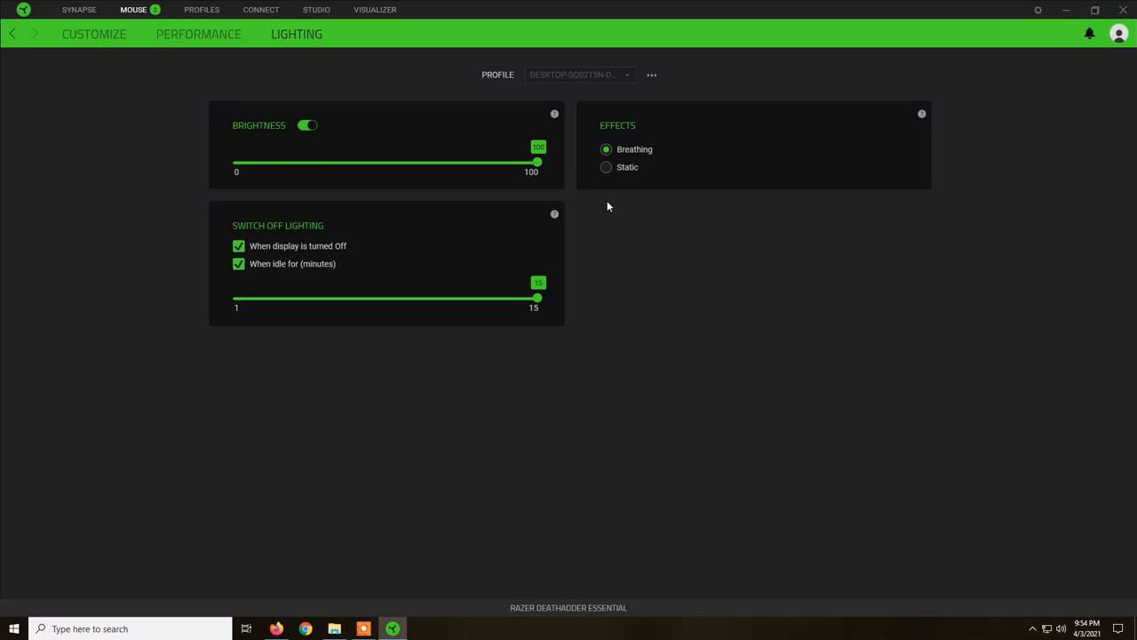
click(197, 36)
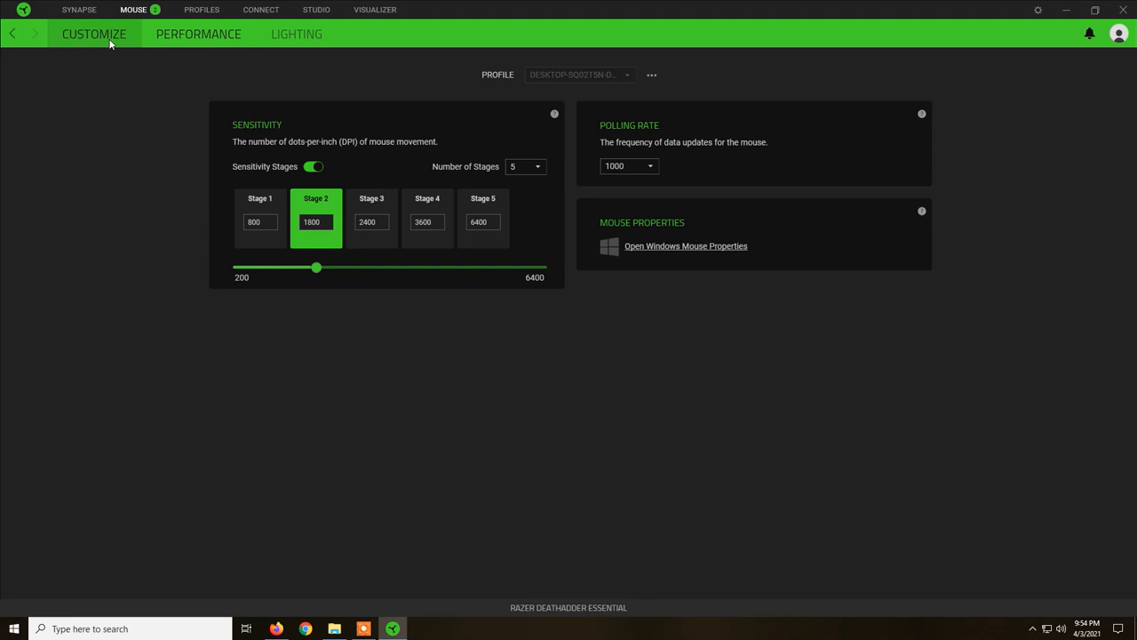
click(96, 34)
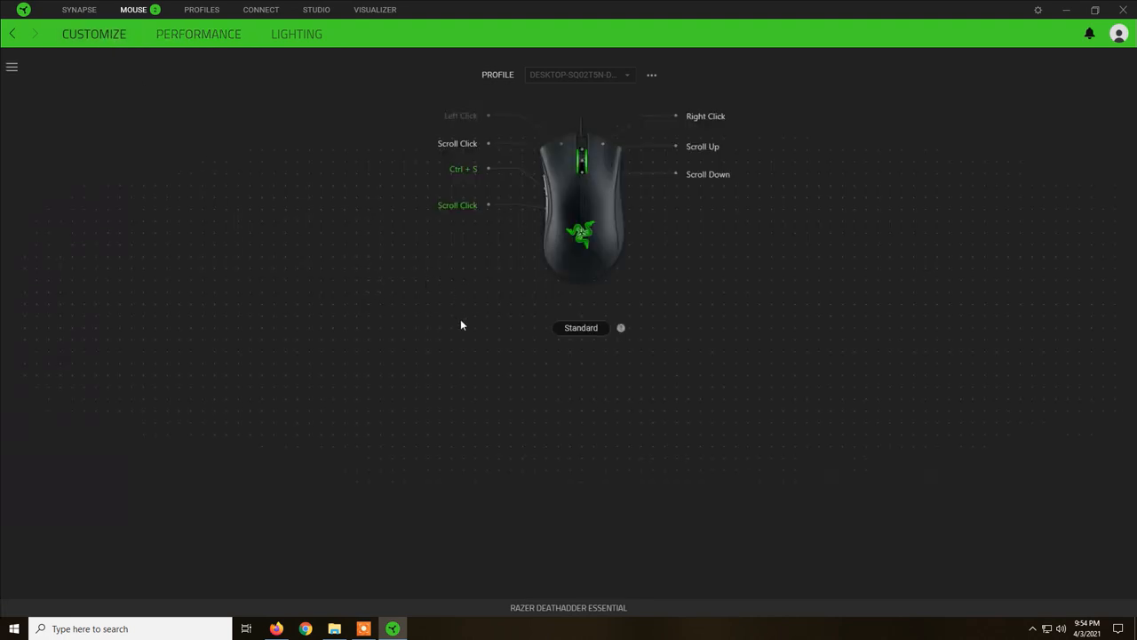
mouse_move(558, 213)
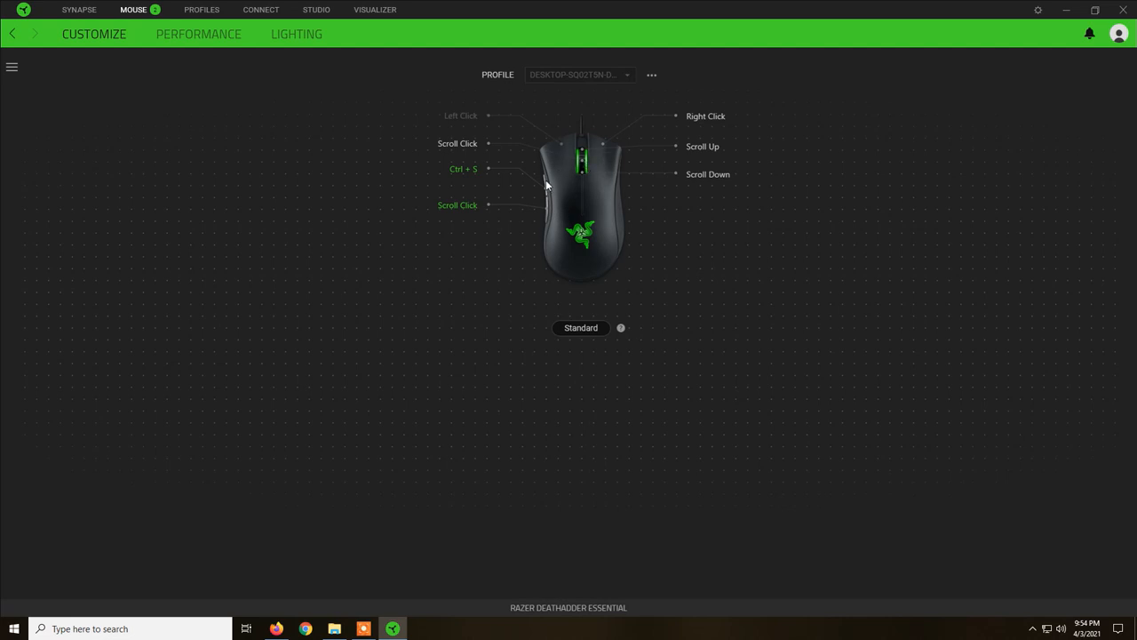
mouse_move(544, 188)
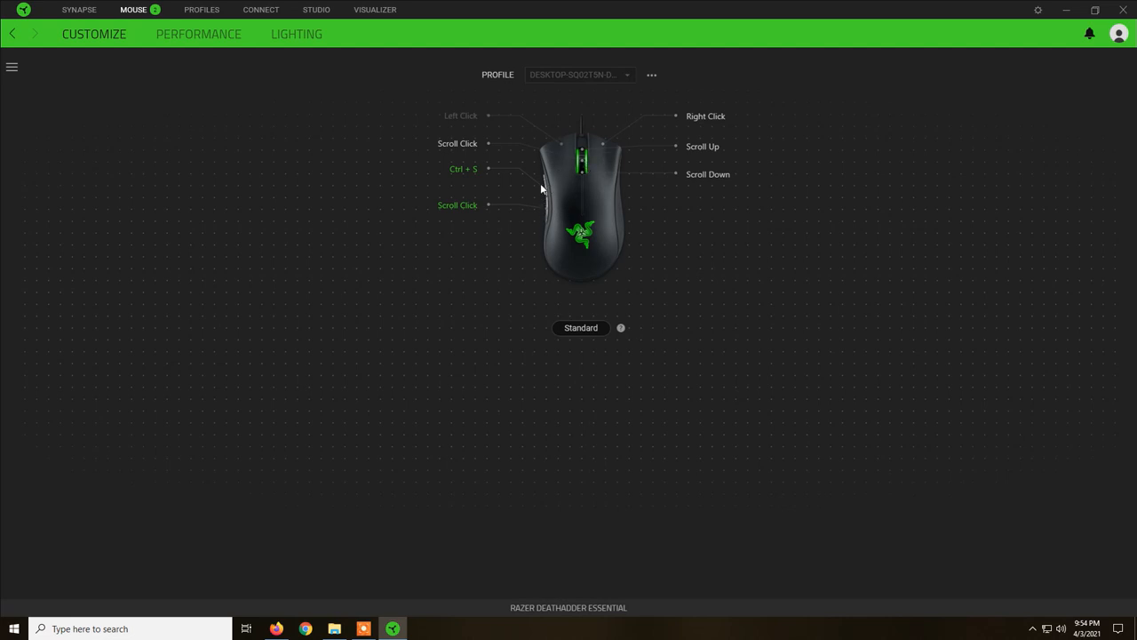
mouse_move(545, 203)
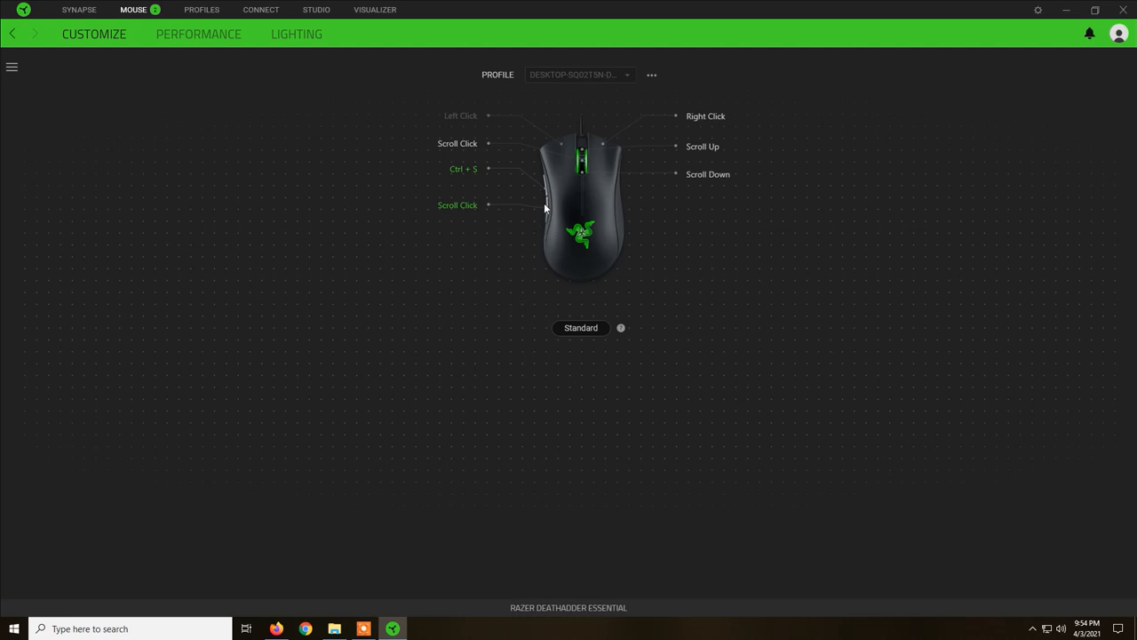
mouse_move(544, 189)
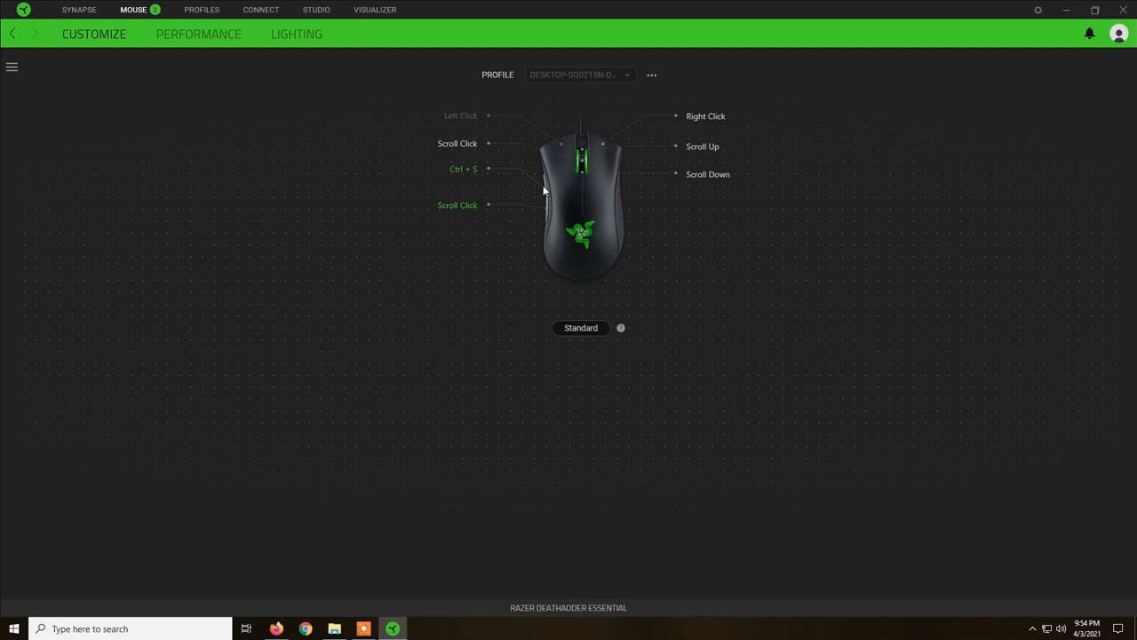
mouse_move(629, 249)
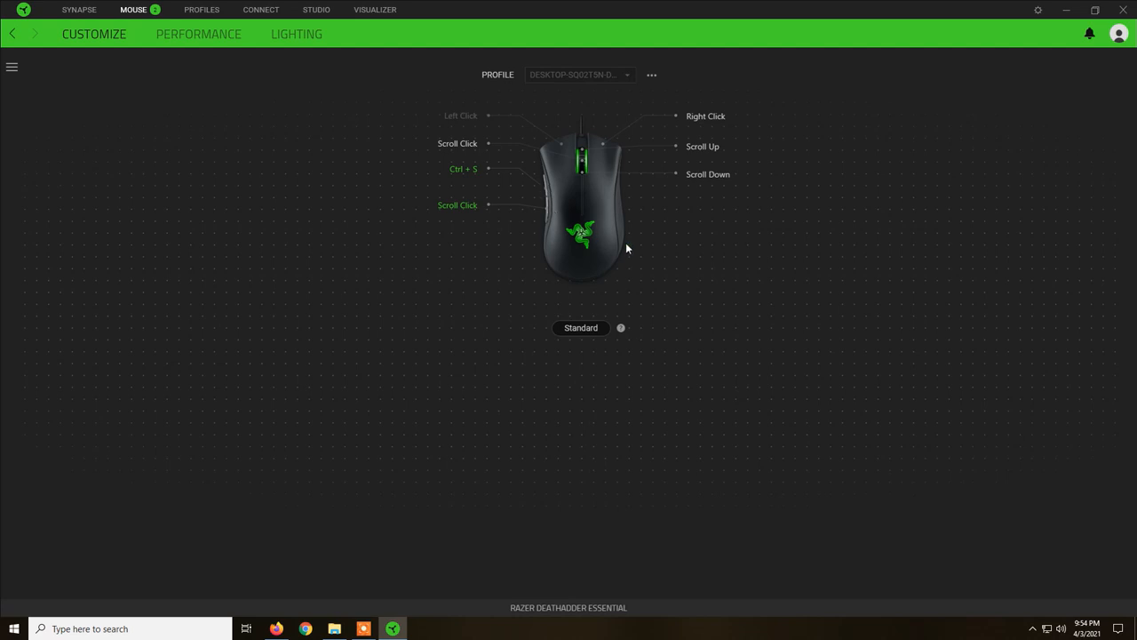
mouse_move(554, 197)
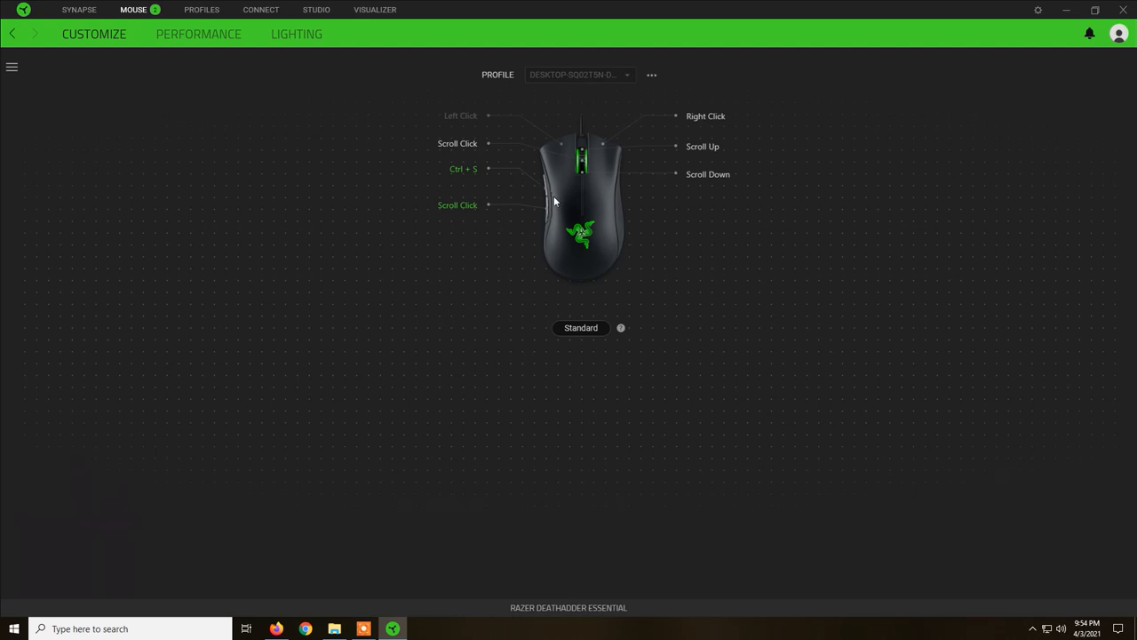
mouse_move(544, 185)
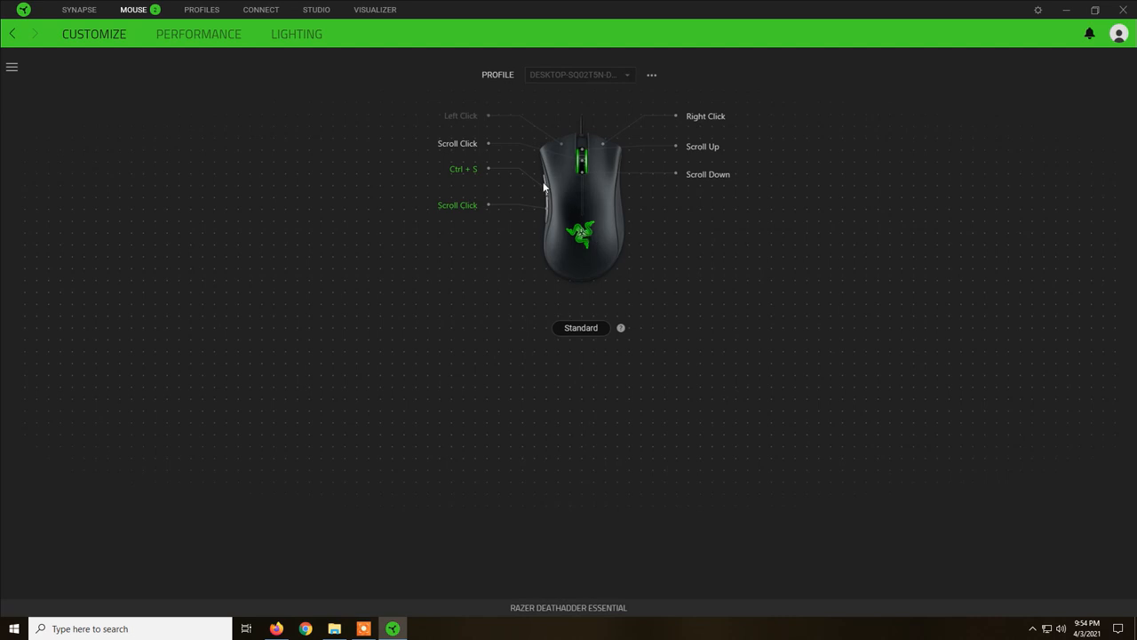
mouse_move(526, 188)
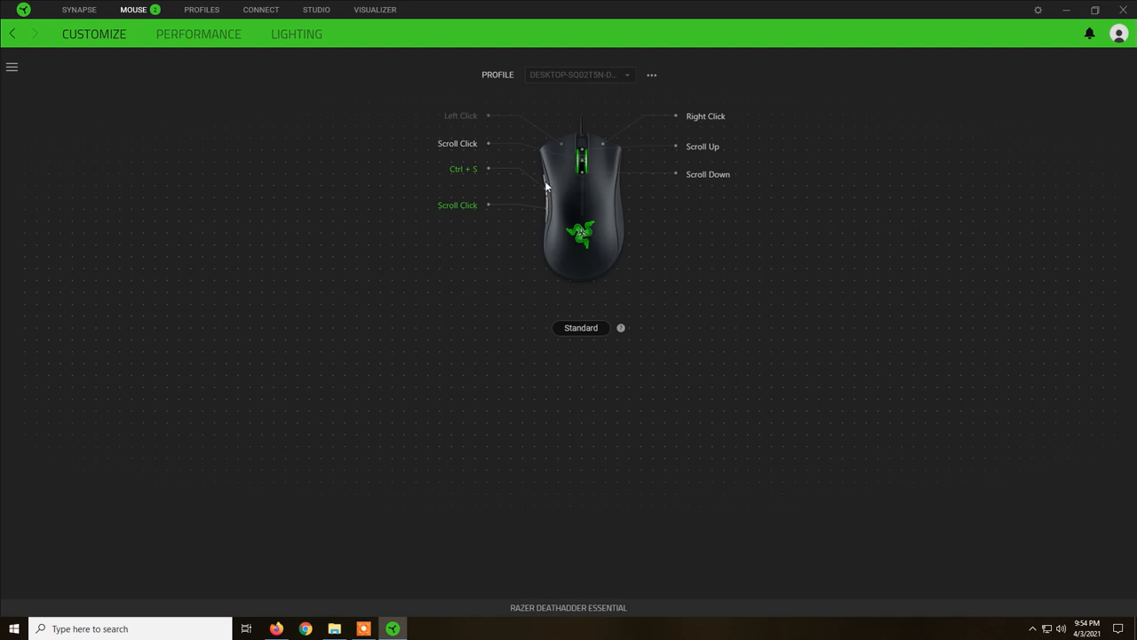
mouse_move(538, 211)
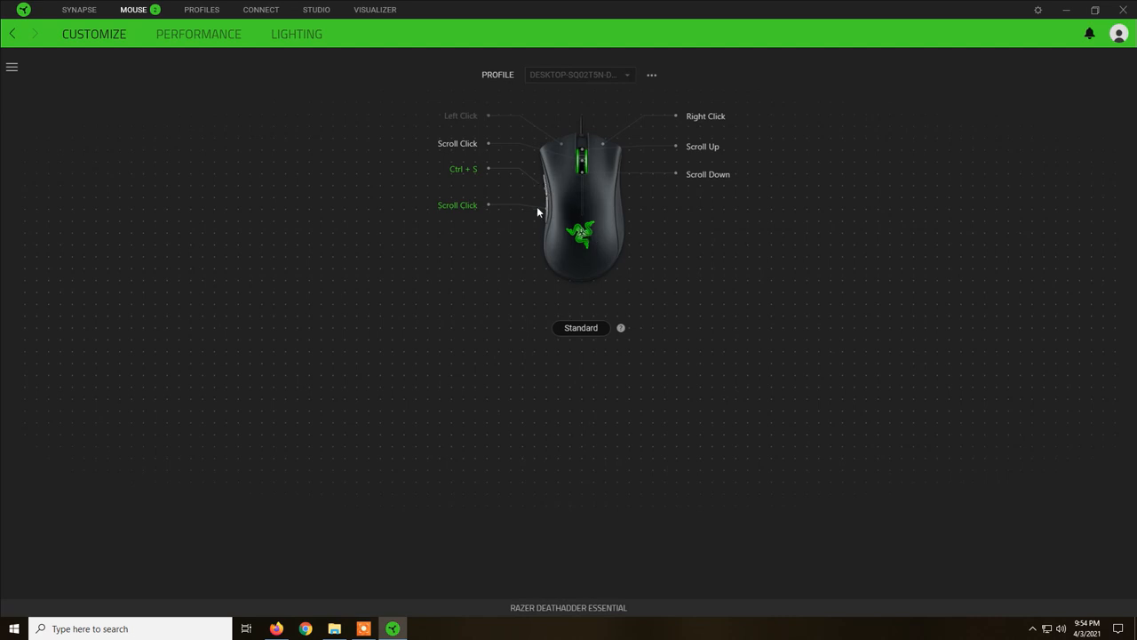
mouse_move(547, 213)
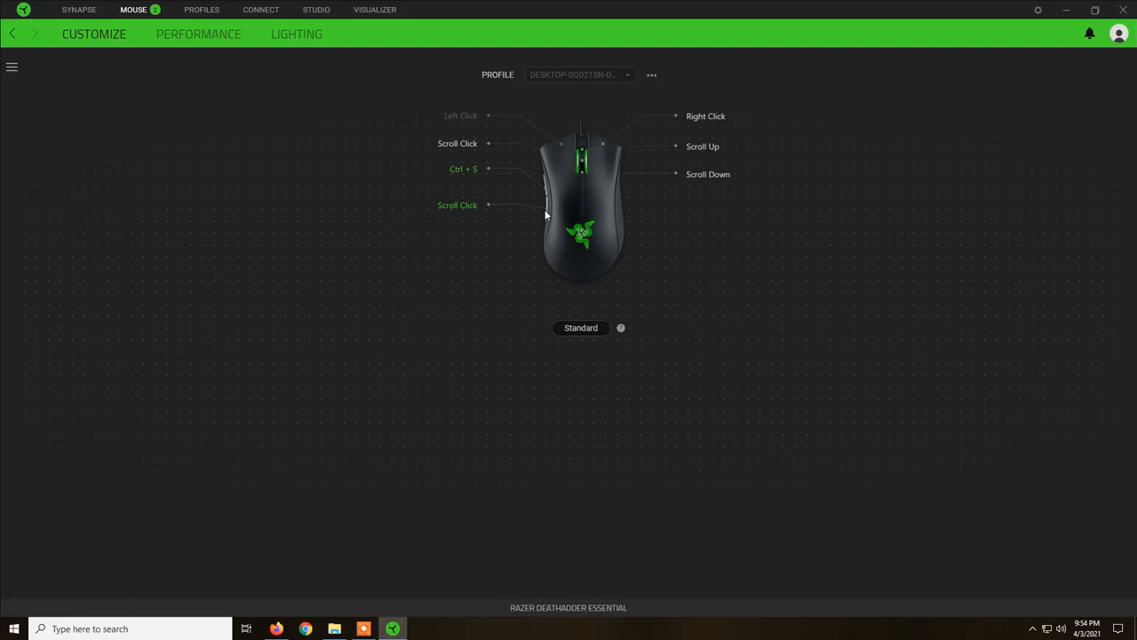
mouse_move(575, 223)
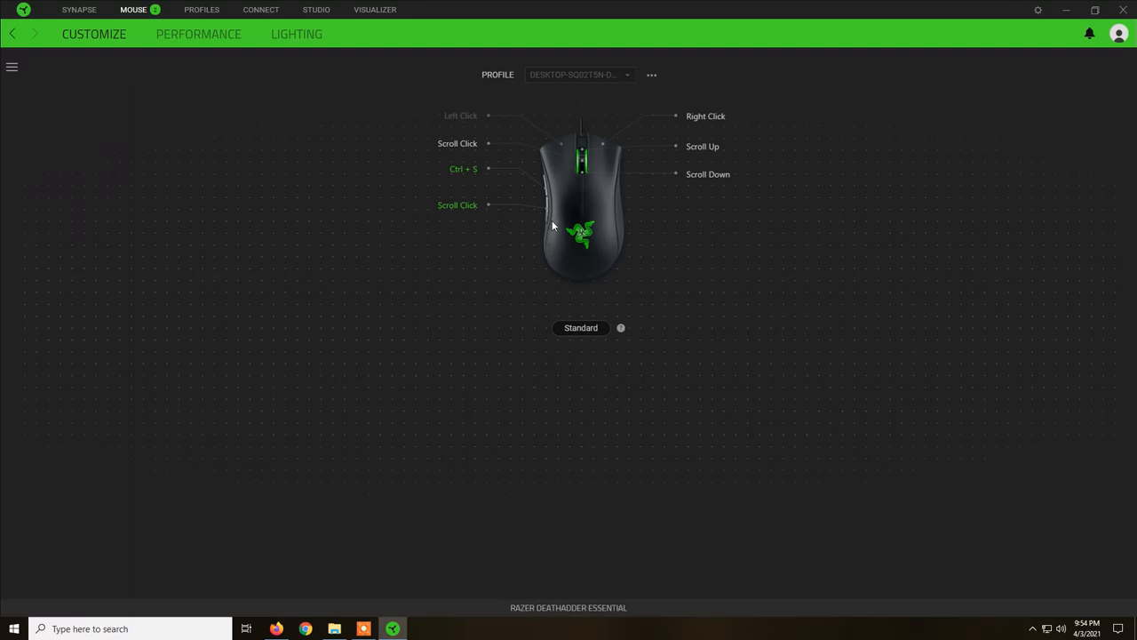
mouse_move(583, 263)
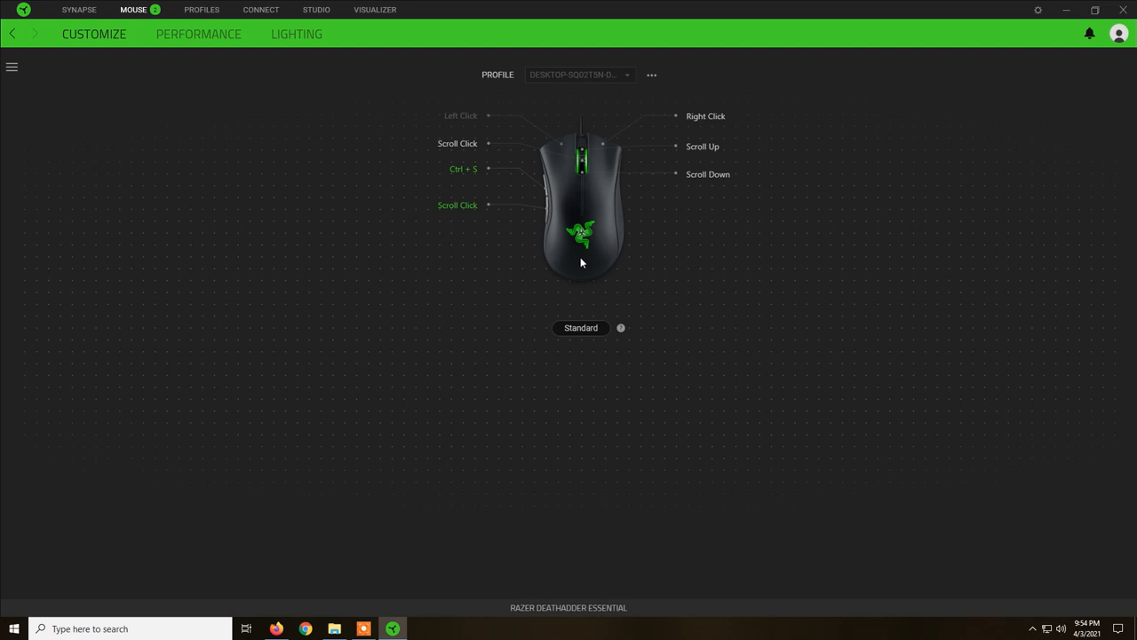
mouse_move(467, 153)
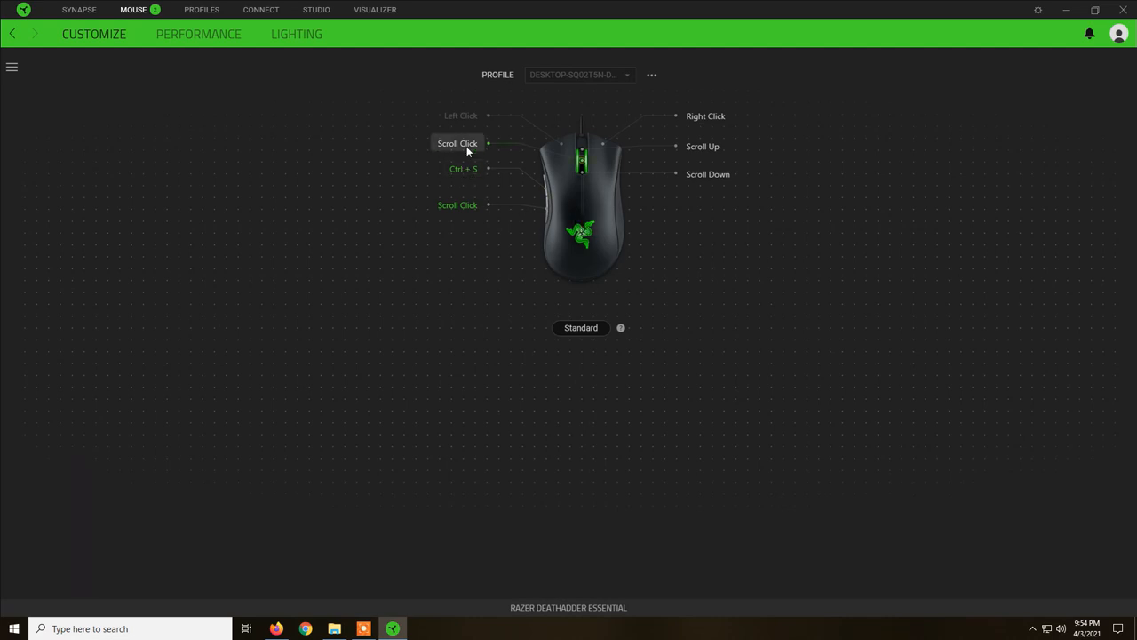
mouse_move(565, 166)
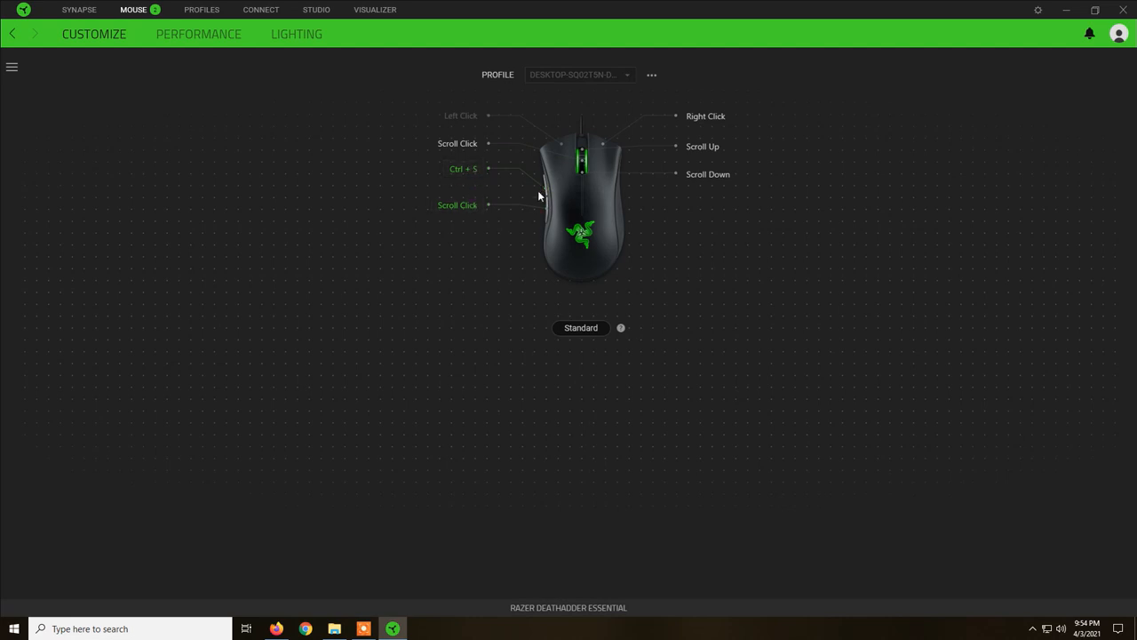
mouse_move(540, 215)
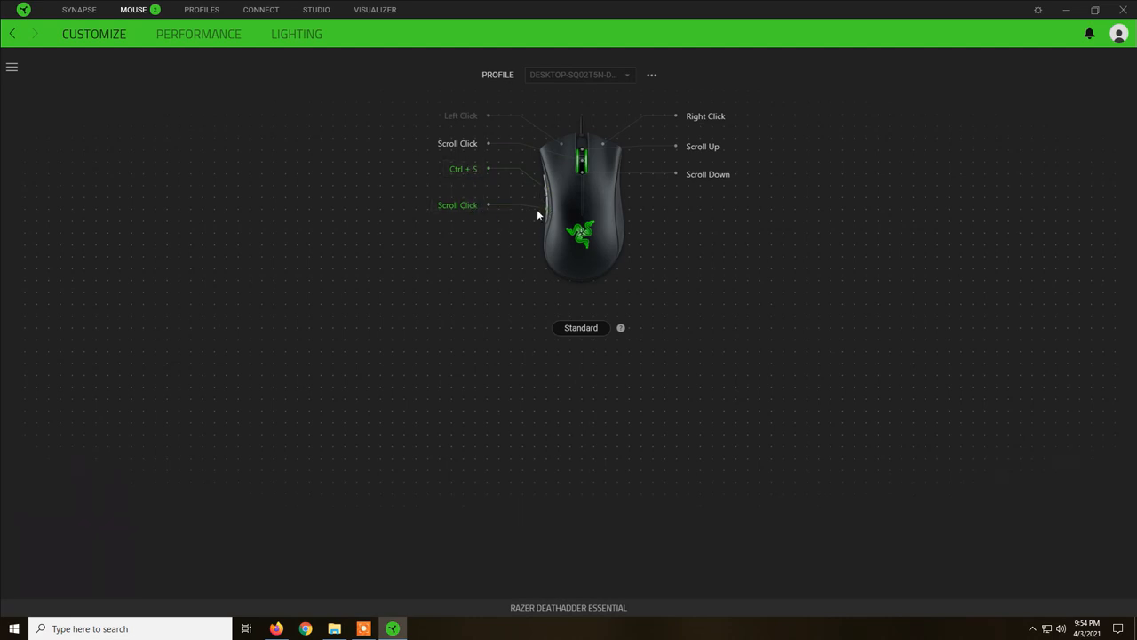
mouse_move(469, 213)
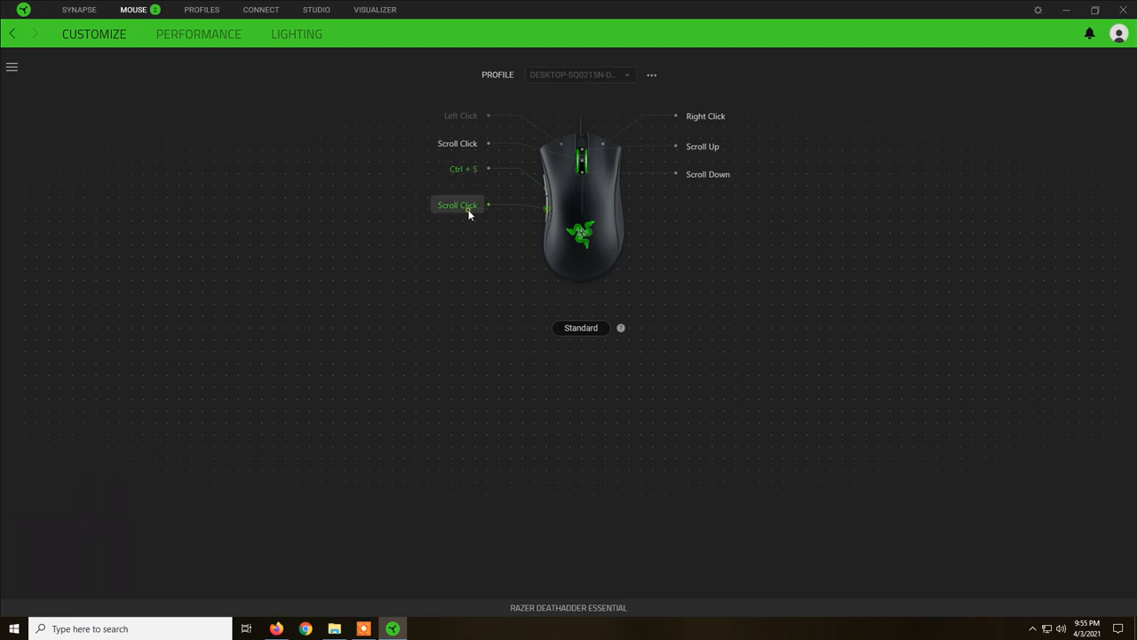
Step: Inspect the lower side button's Scroll Click binding and the upper one's Ctrl + S keyboard binding
click(457, 204)
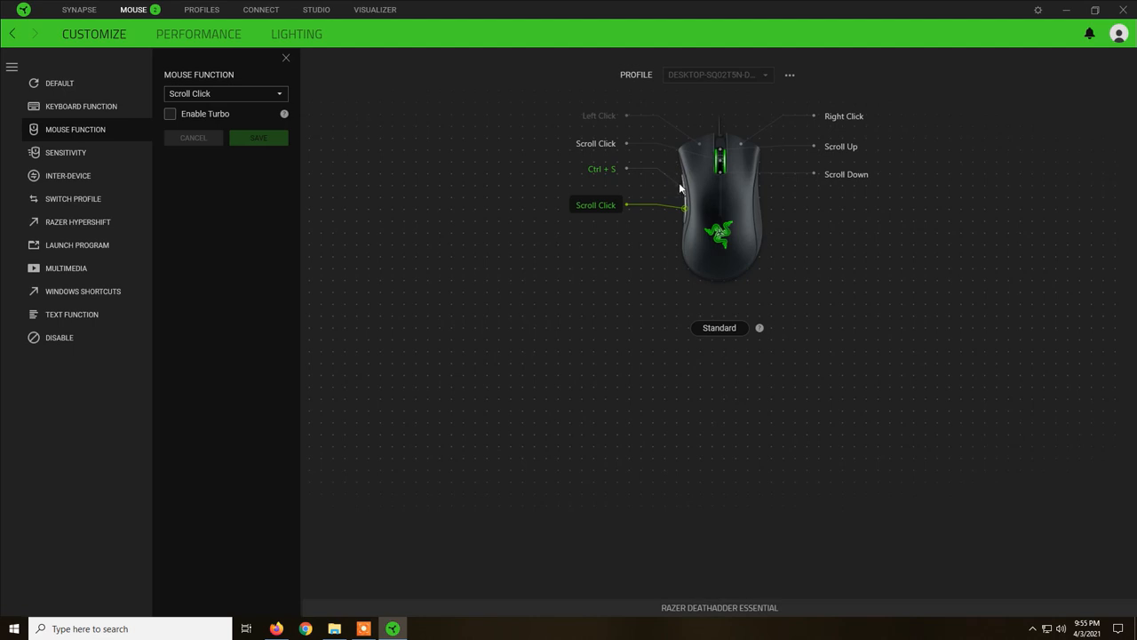
mouse_move(617, 176)
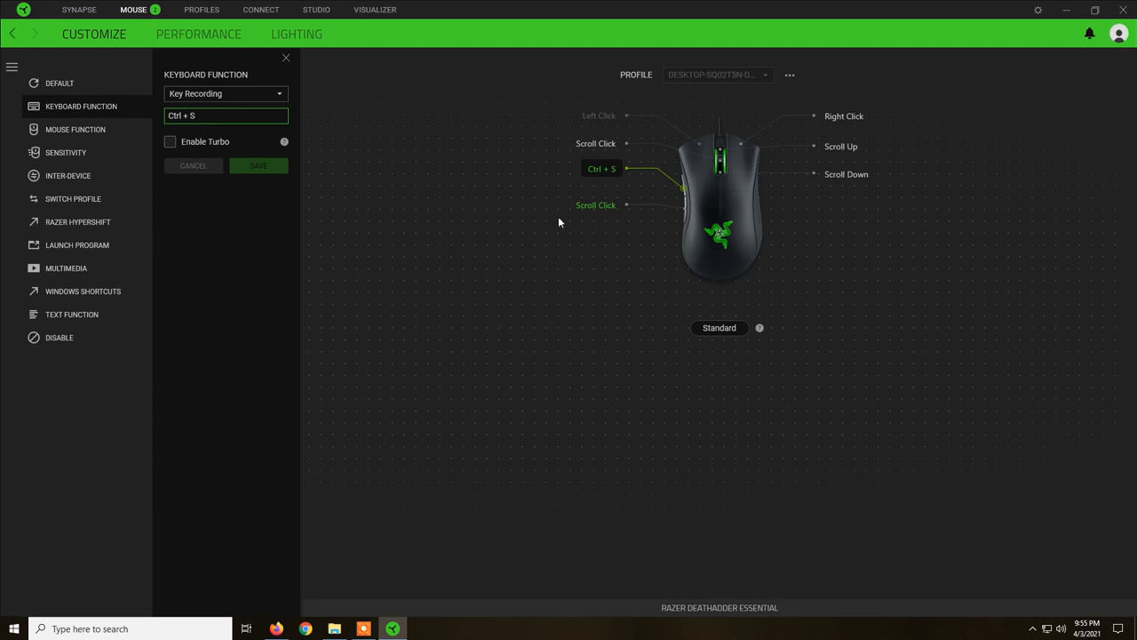
mouse_move(606, 177)
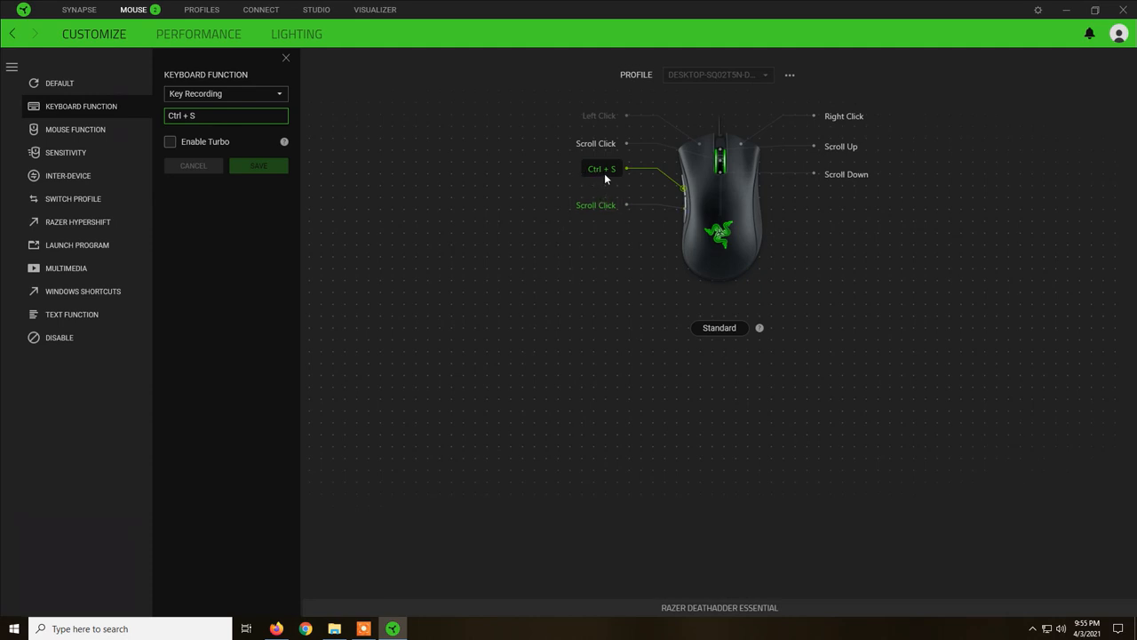
mouse_move(622, 176)
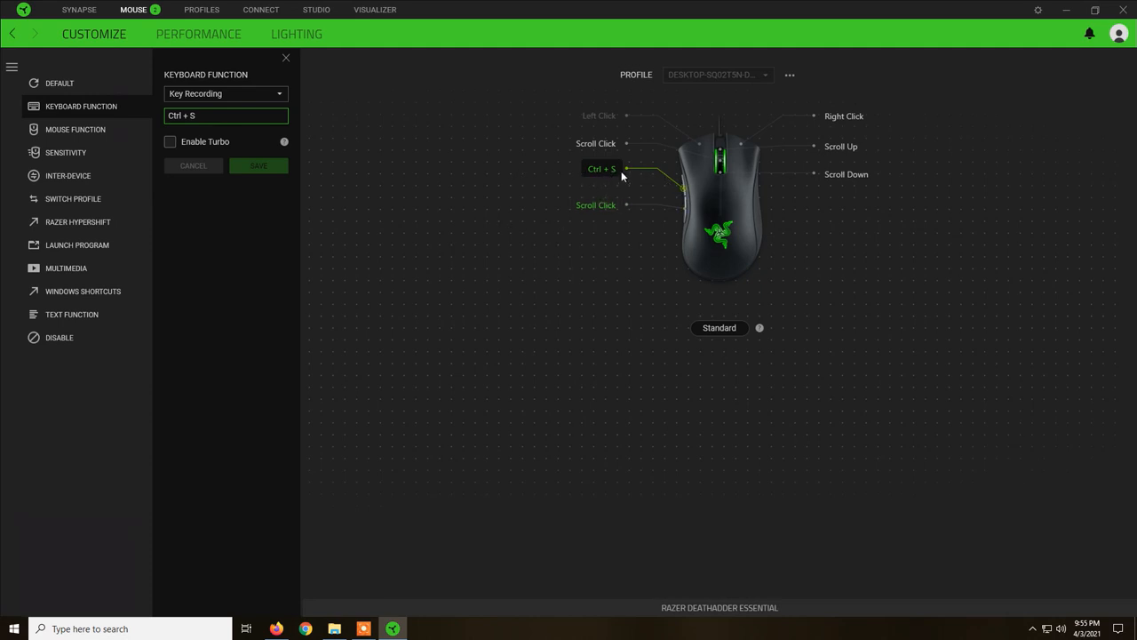
mouse_move(608, 183)
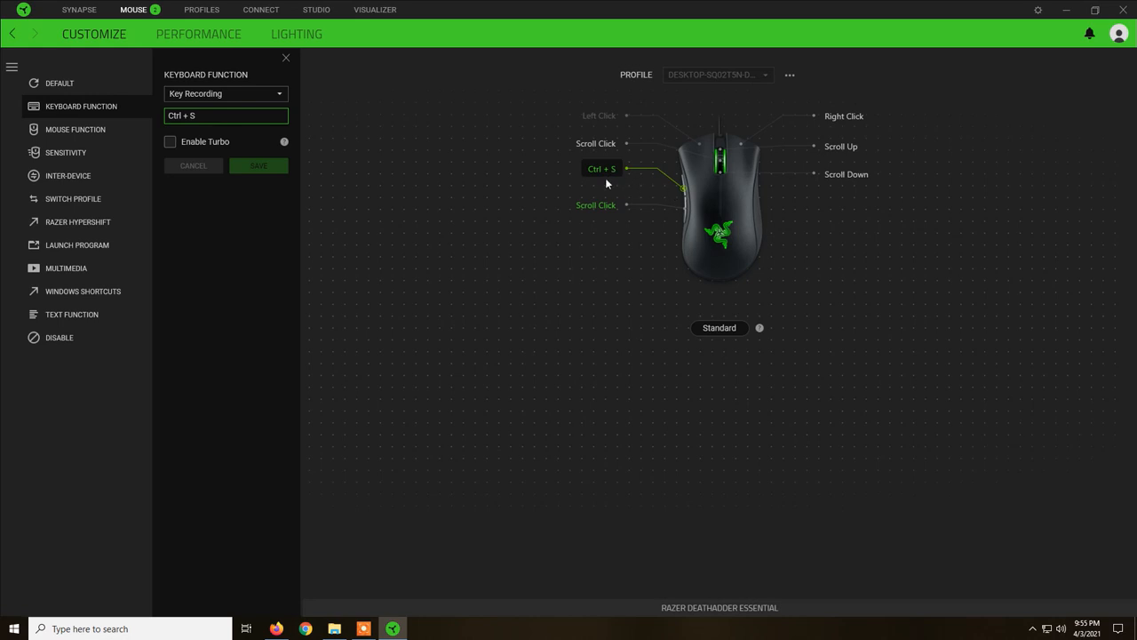
click(75, 128)
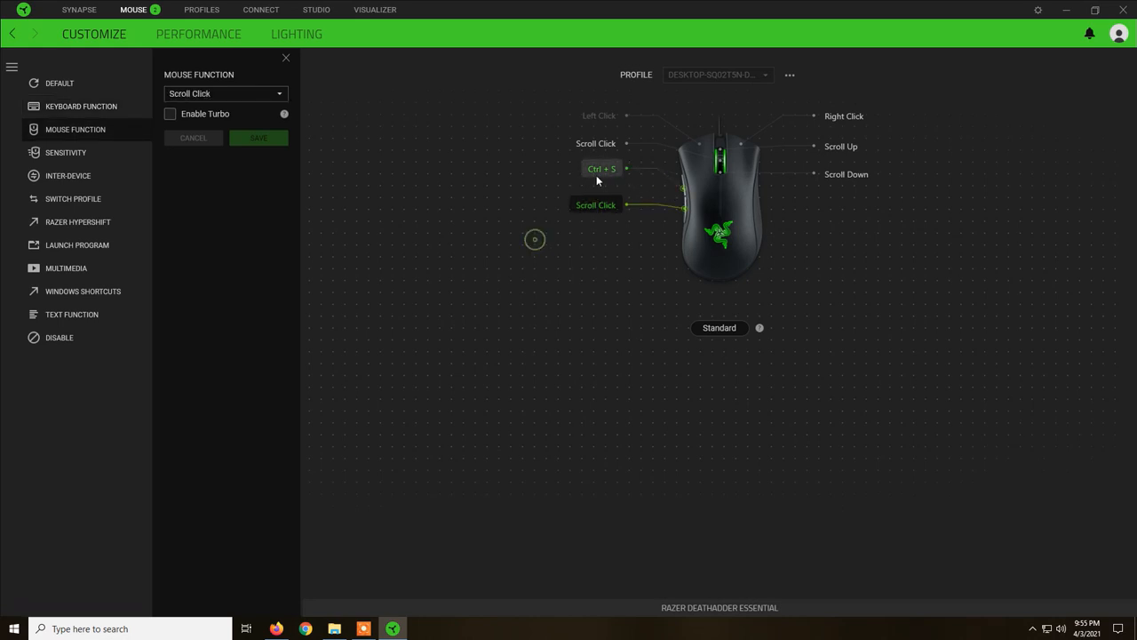
click(600, 169)
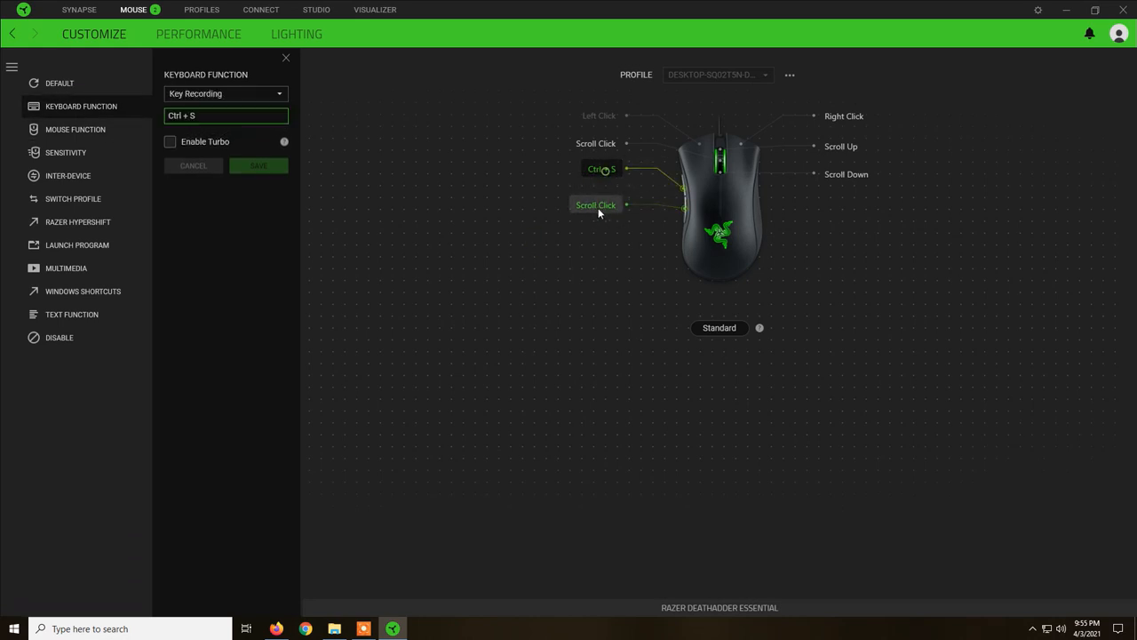
mouse_move(515, 259)
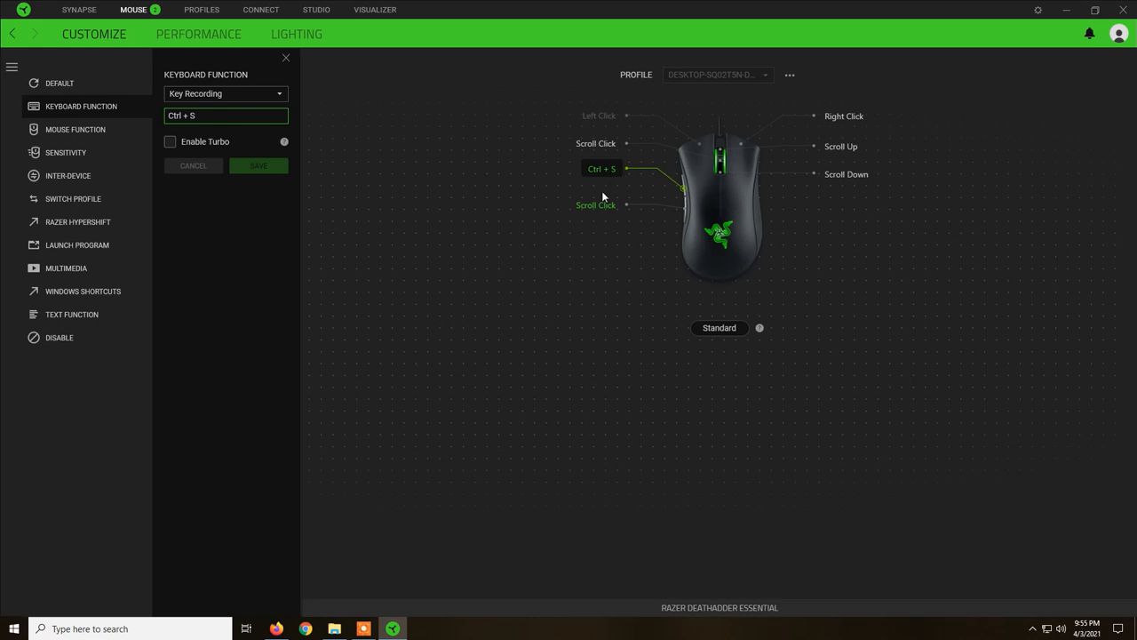
mouse_move(597, 117)
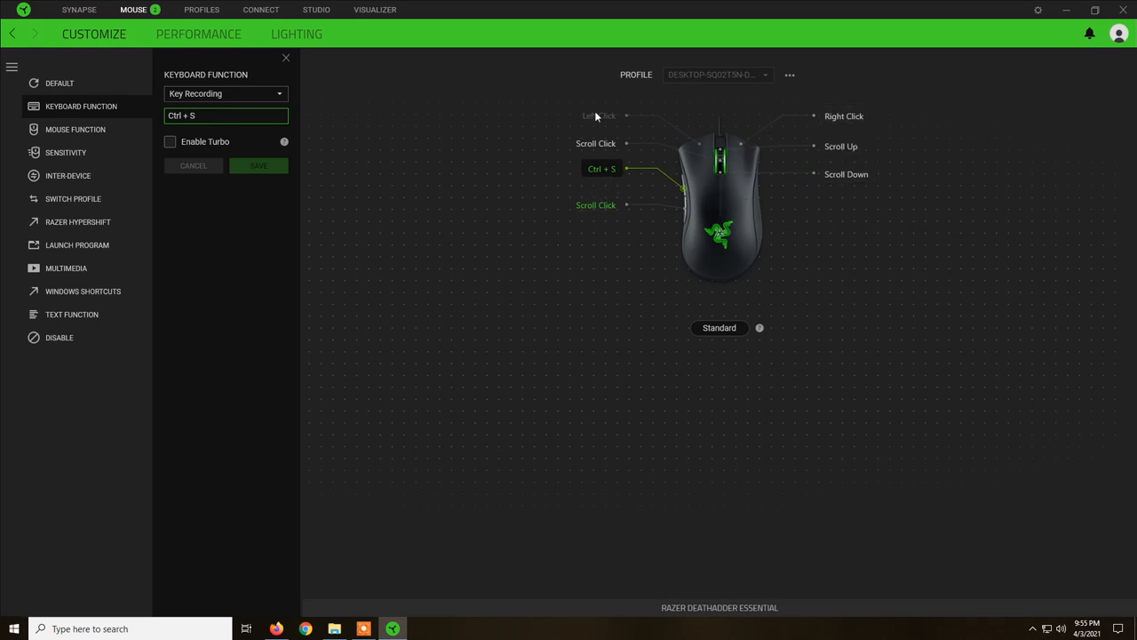
mouse_move(764, 167)
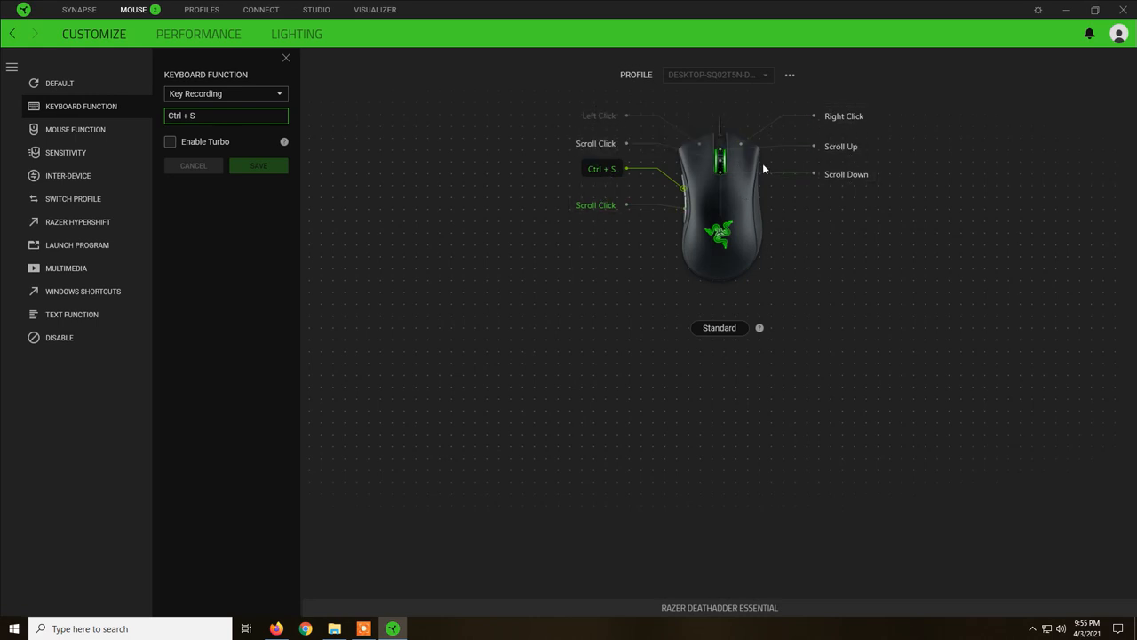
mouse_move(679, 191)
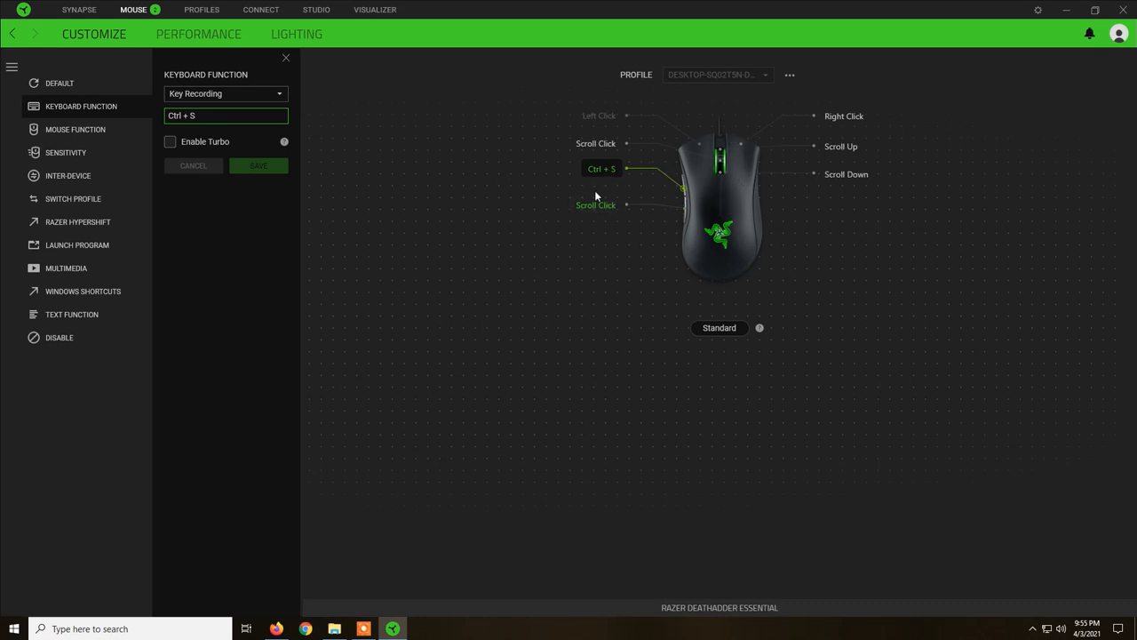
mouse_move(618, 178)
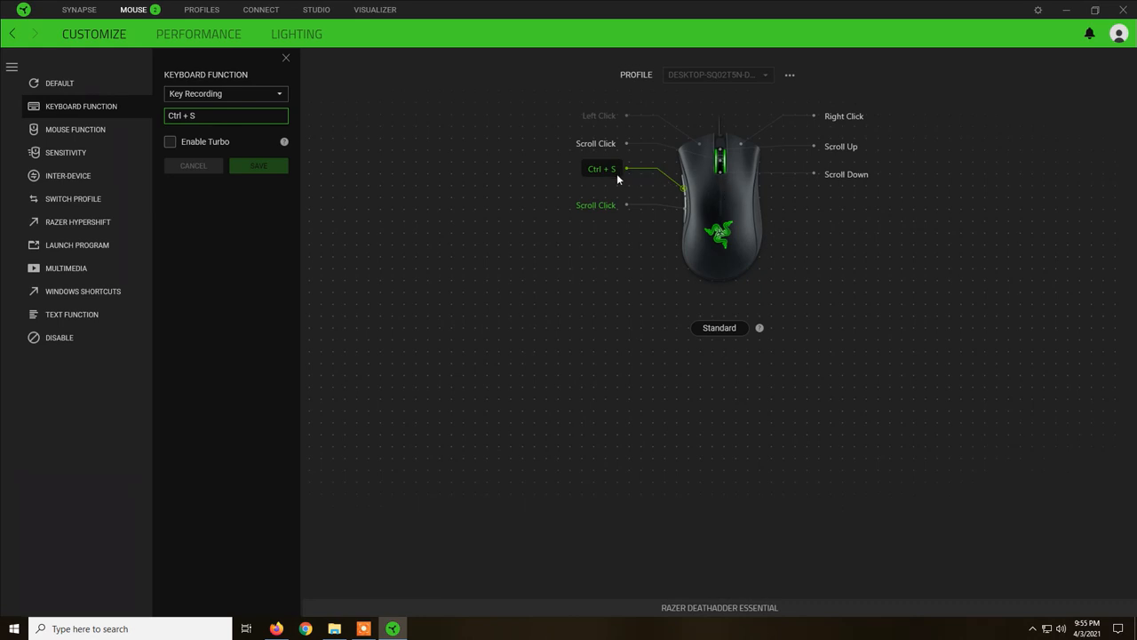
mouse_move(722, 181)
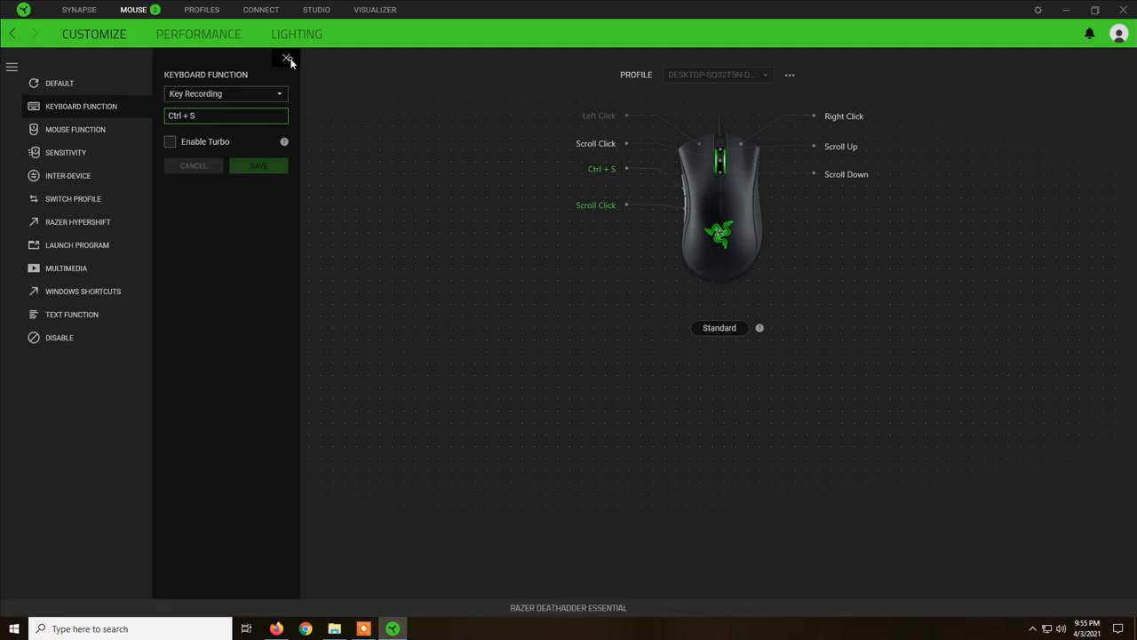
Step: Close the binding editor, preview the Hypershift layer, and return to the Standard layout unchanged
click(291, 60)
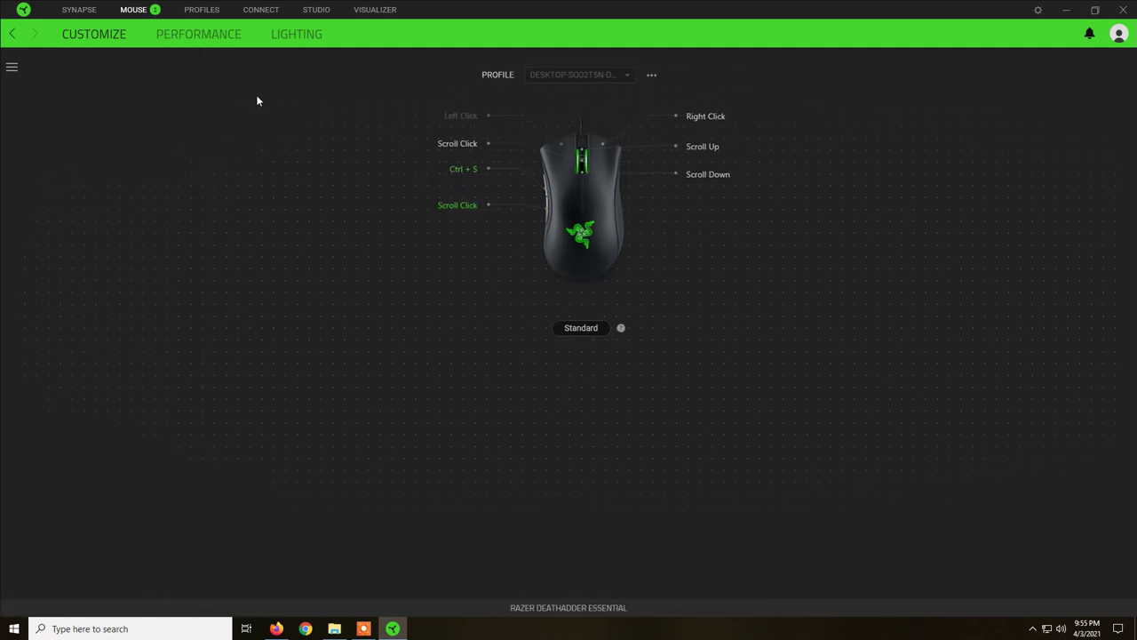
mouse_move(496, 115)
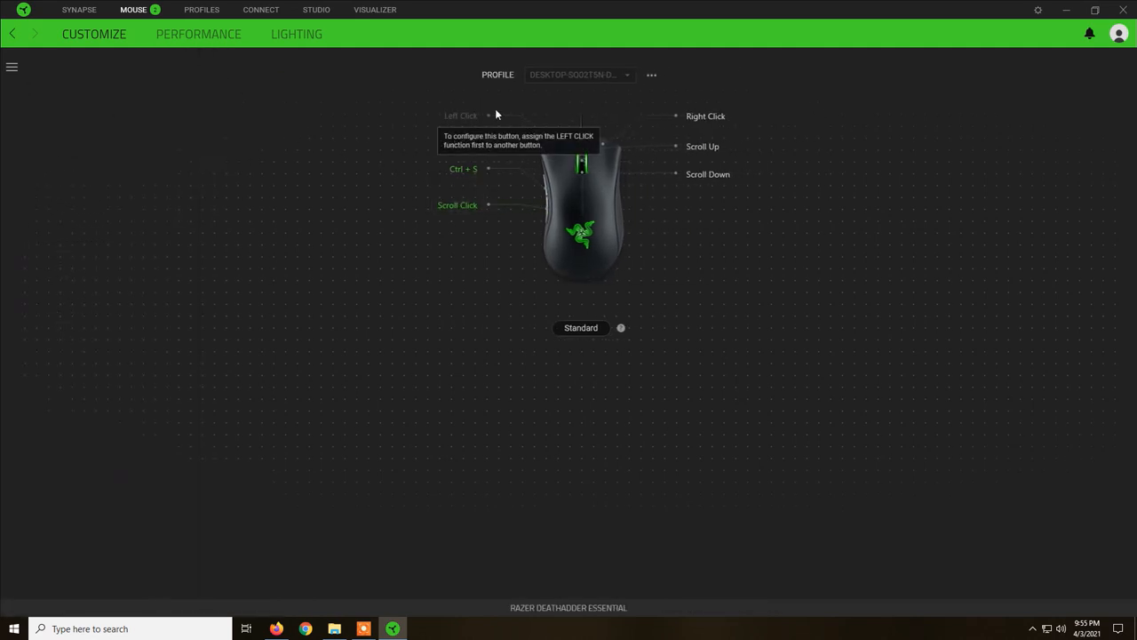
click(651, 74)
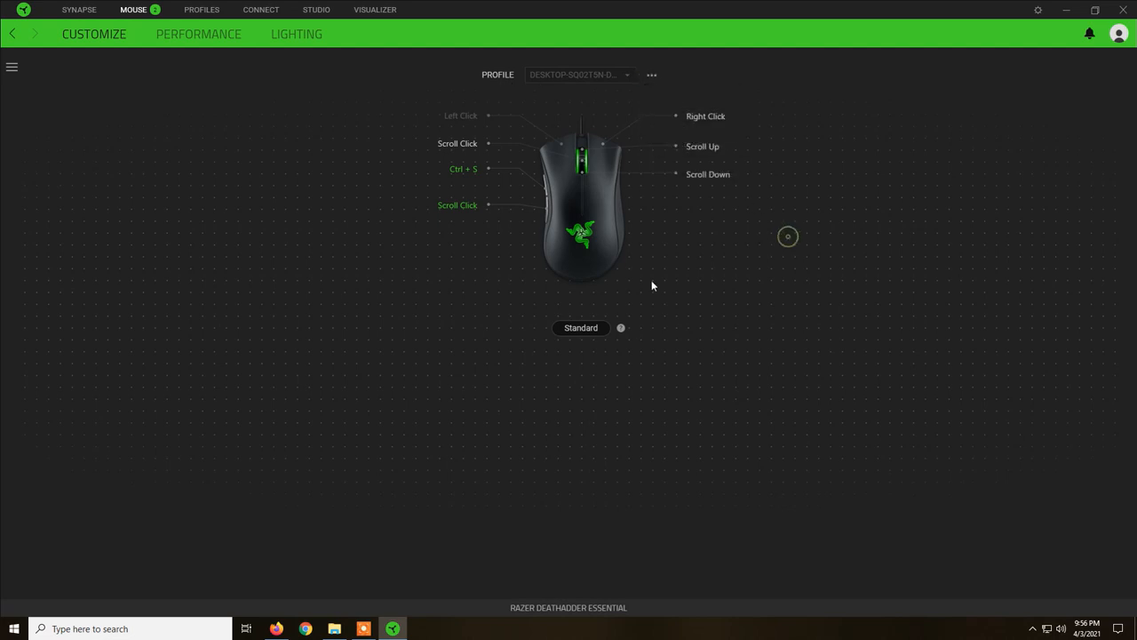
click(579, 327)
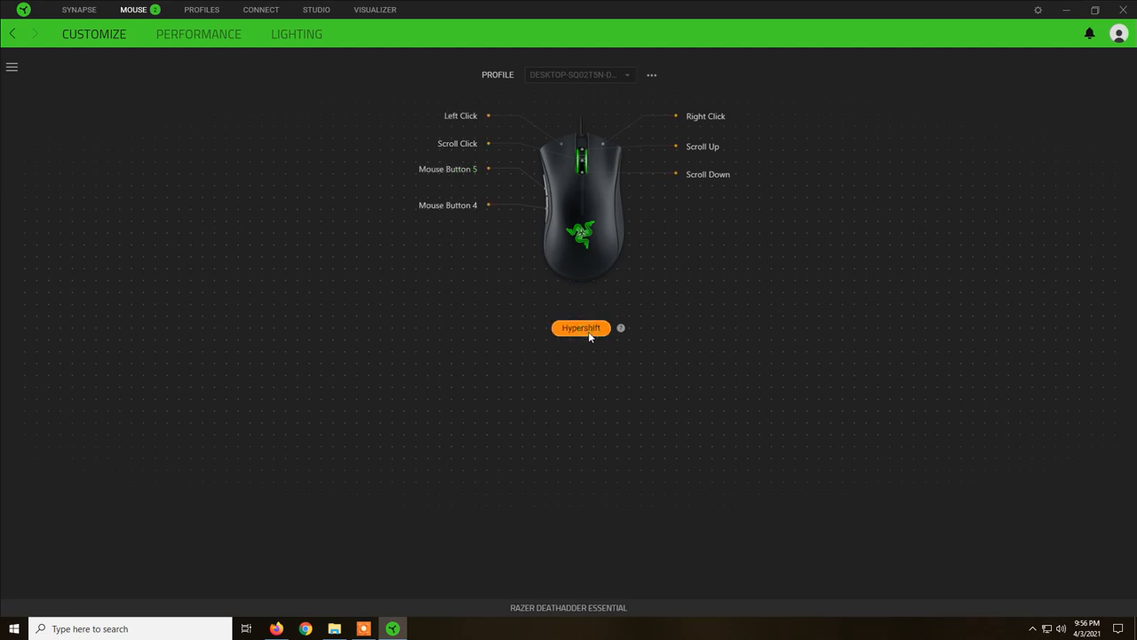
click(581, 327)
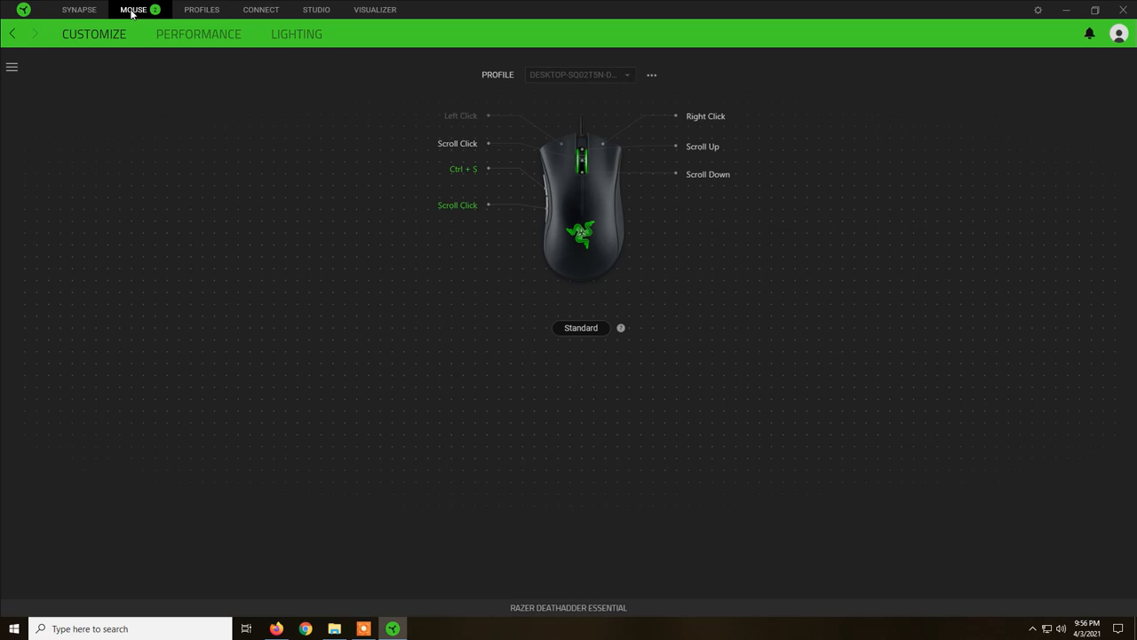
click(133, 11)
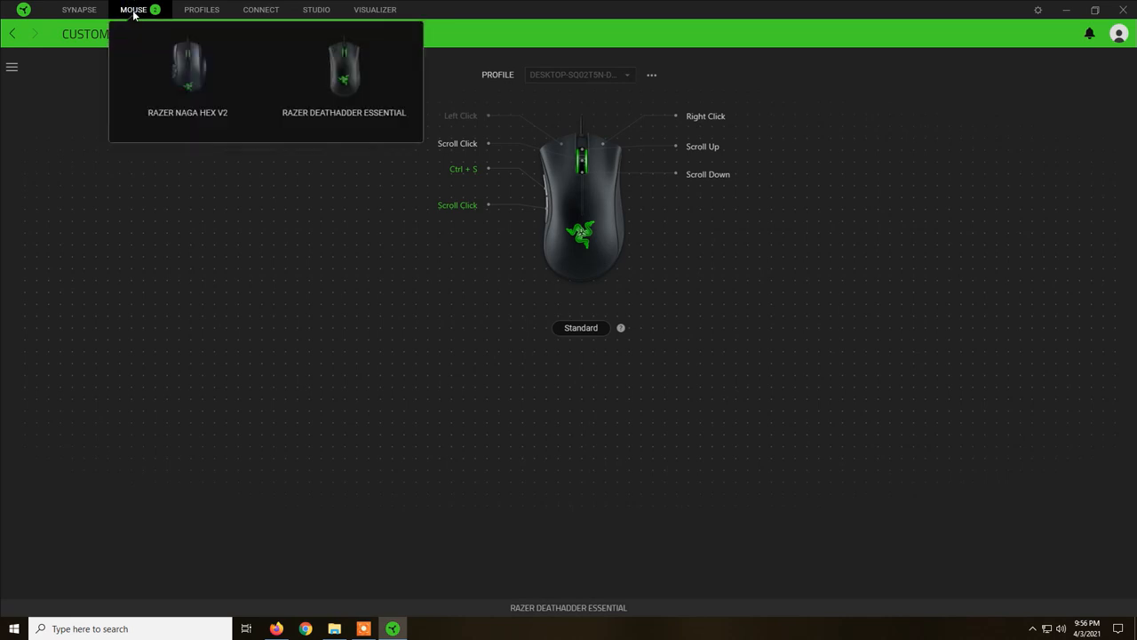
mouse_move(354, 177)
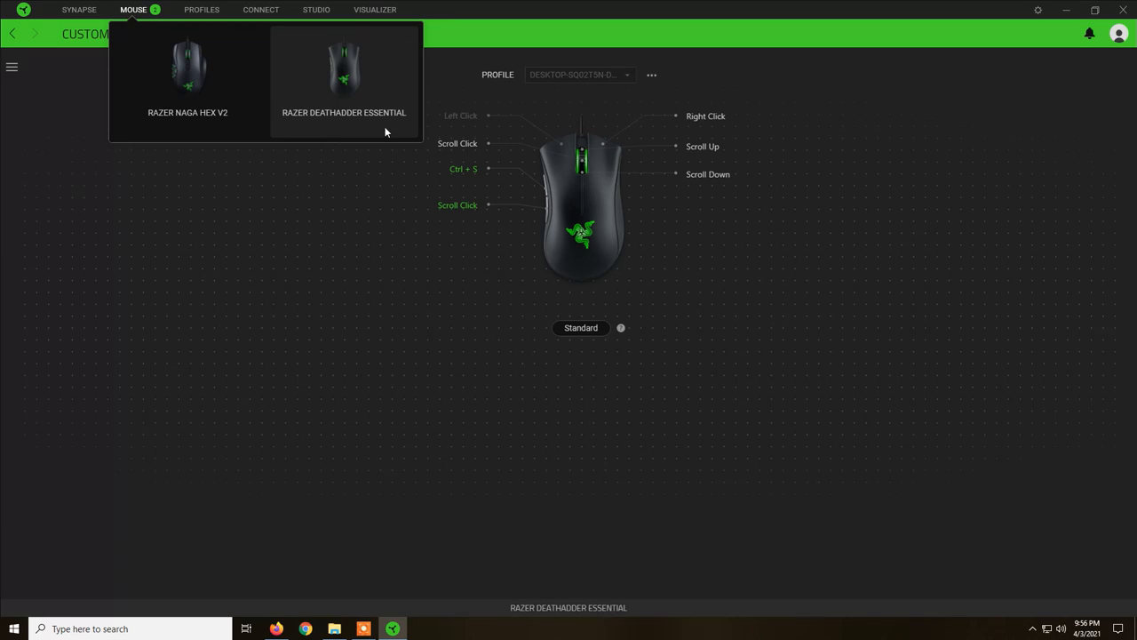
mouse_move(330, 231)
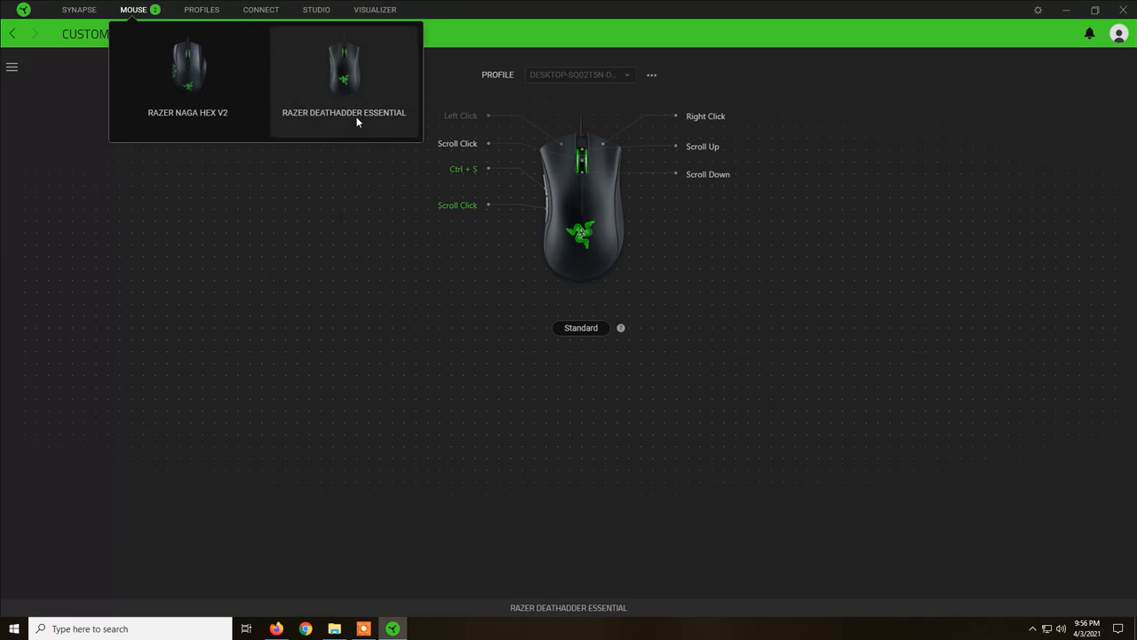
click(341, 80)
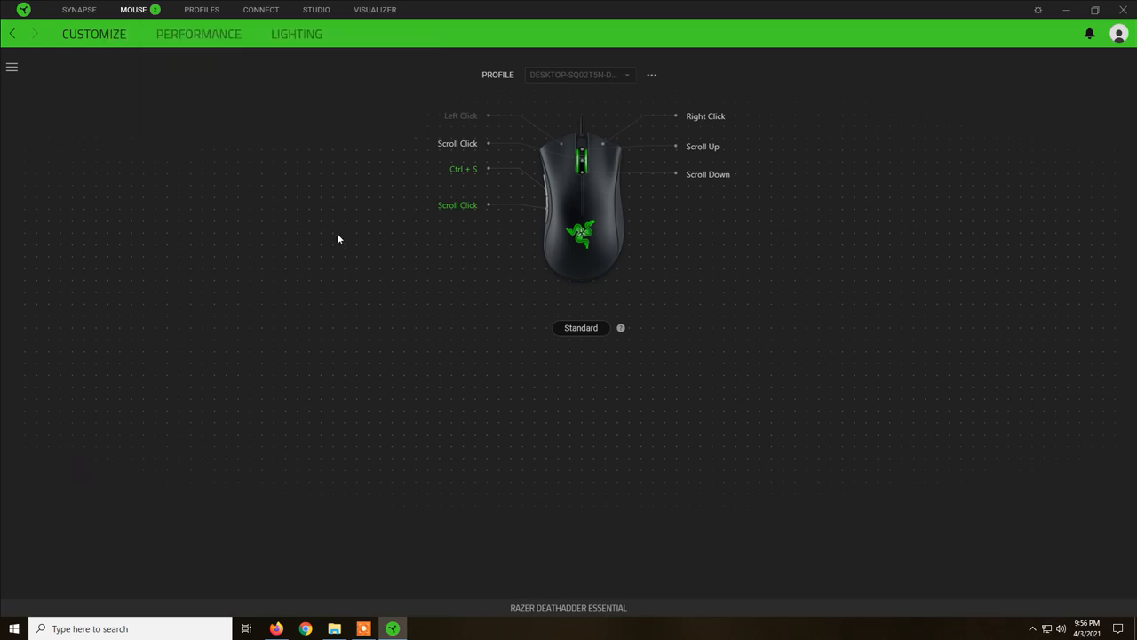